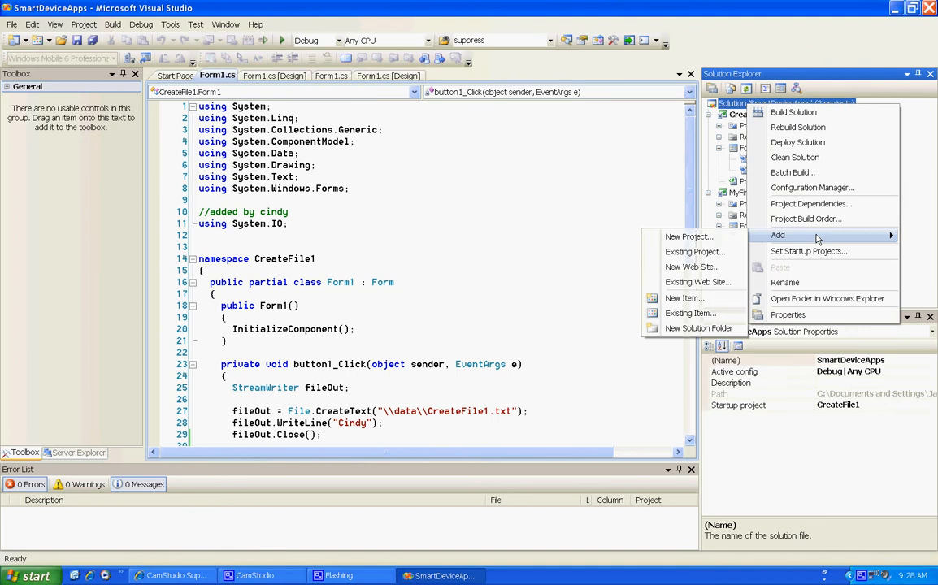
Add a new Smart Device Project, dismiss the 'CreateFile2 already exists' error, and name it CreateFile3.
left_click(690, 237)
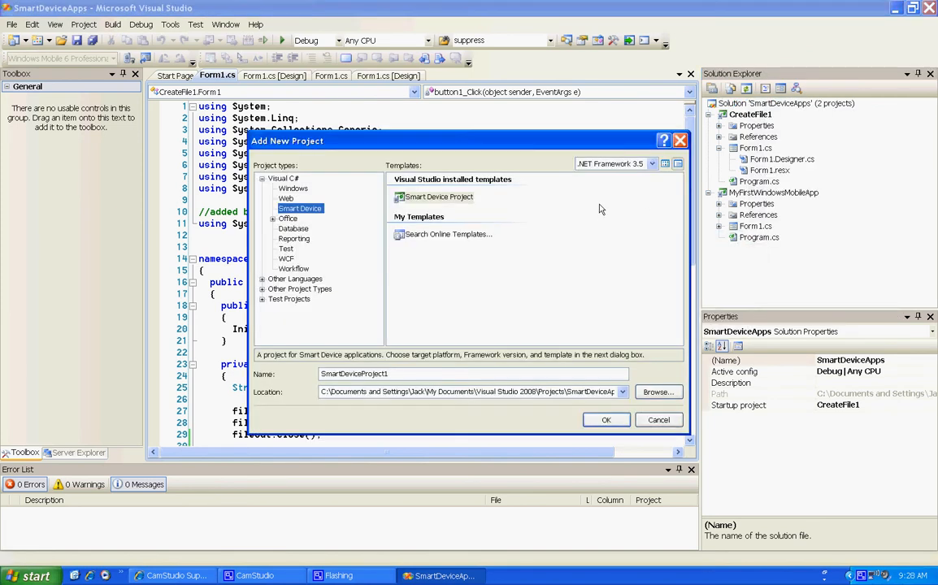
mouse_move(434, 368)
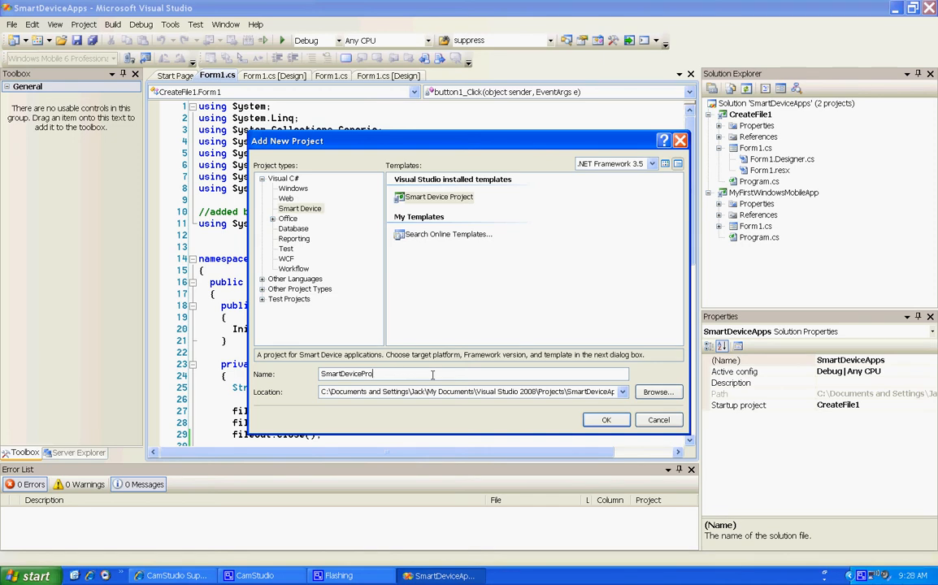
key("BackSpace")
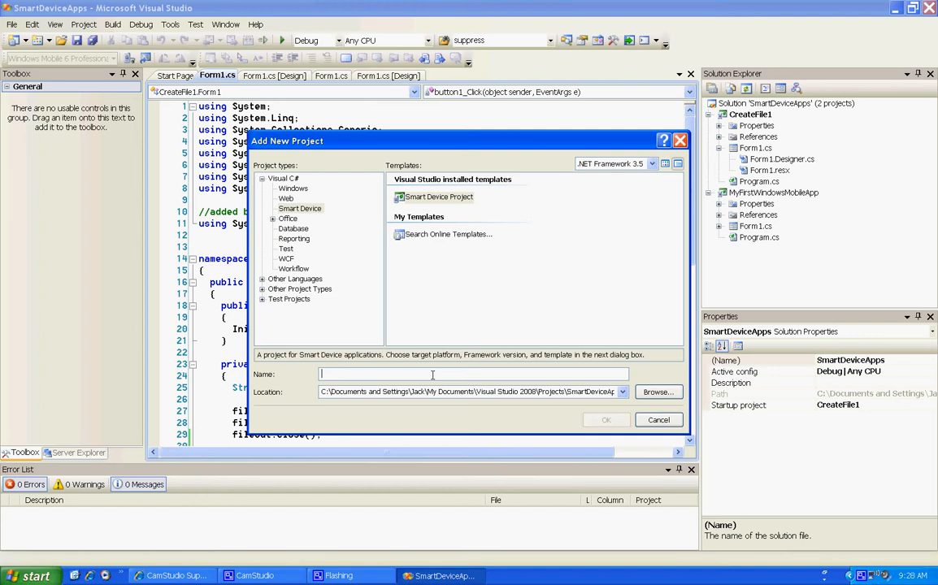
type("CreateFile2")
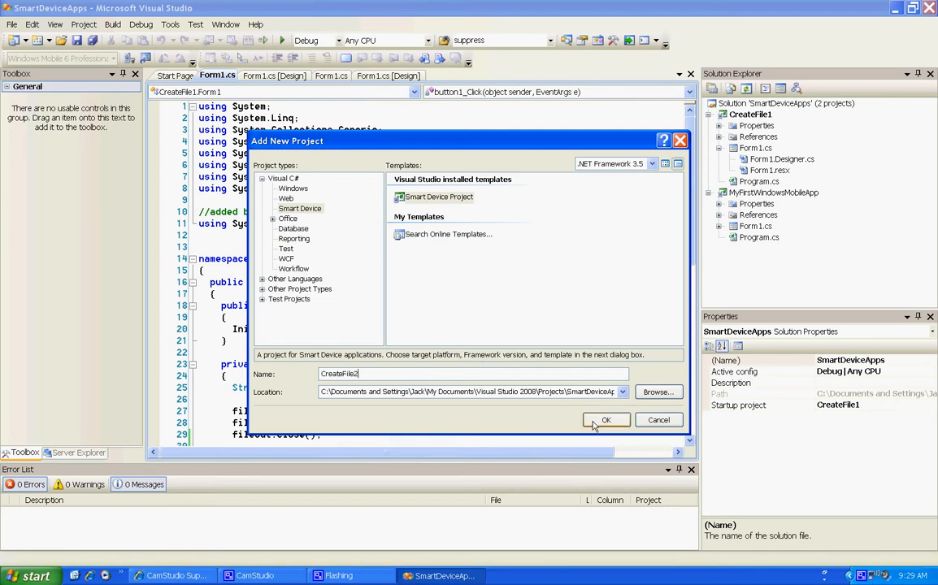
left_click(605, 419)
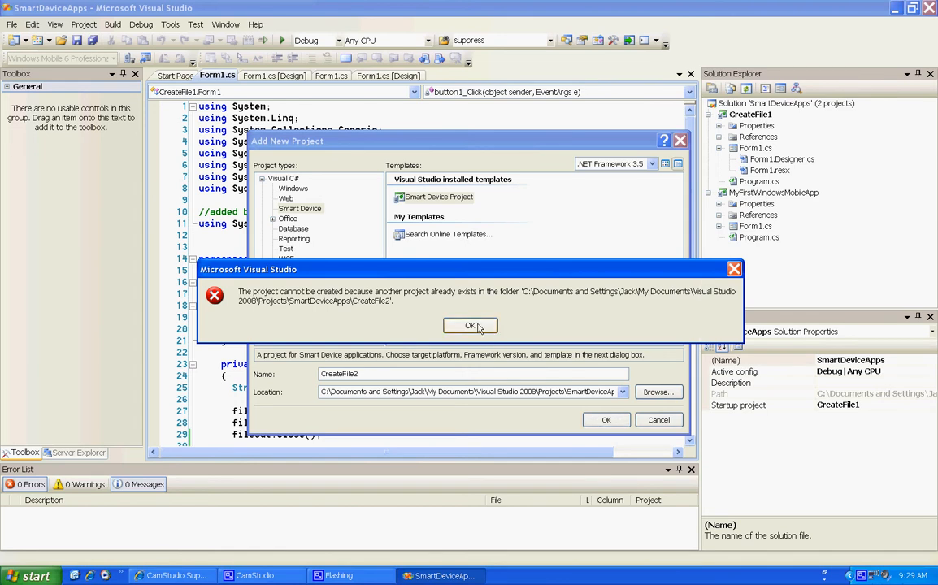
left_click(470, 326)
type("3")
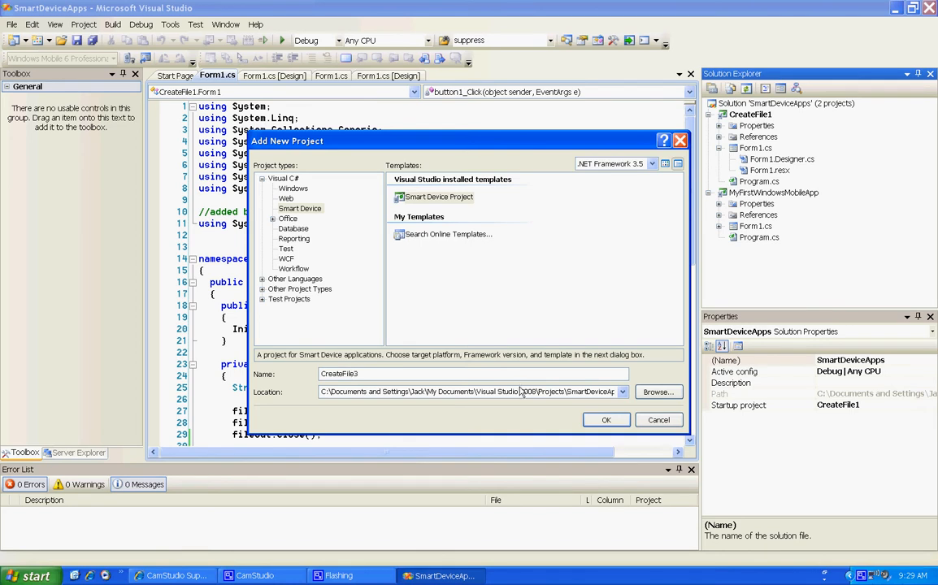
left_click(605, 419)
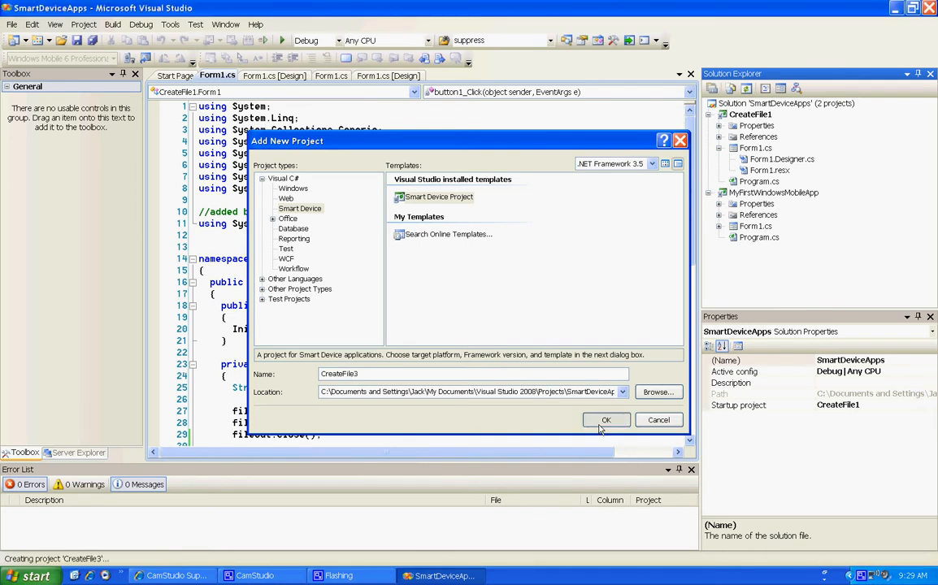
Target Windows Mobile 6 Professional SDK as a Device Application and confirm.
left_click(605, 419)
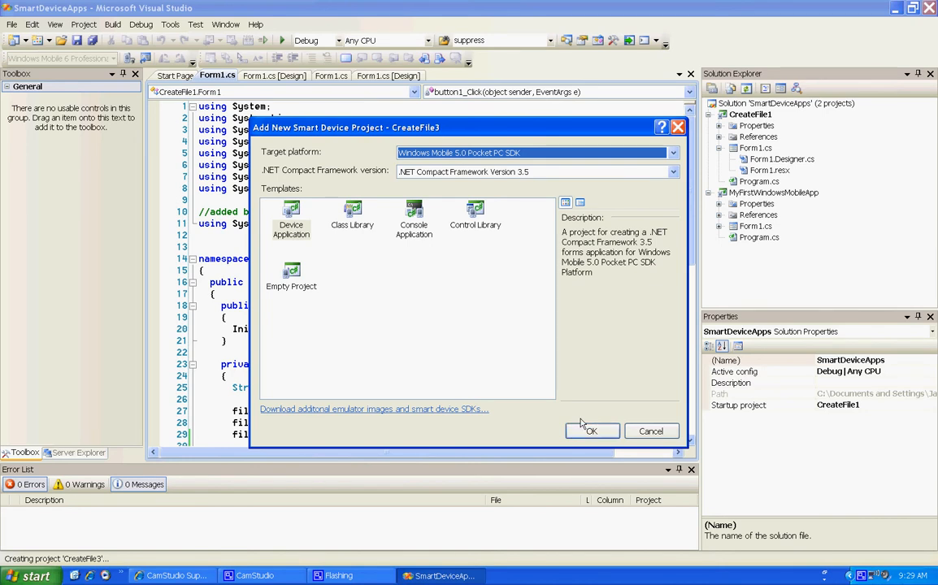
left_click(674, 152)
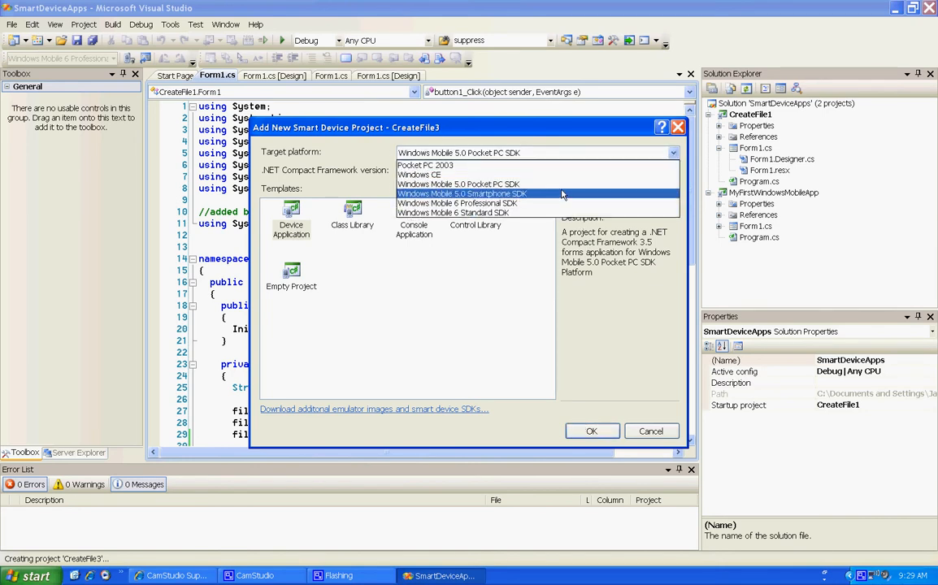
left_click(458, 204)
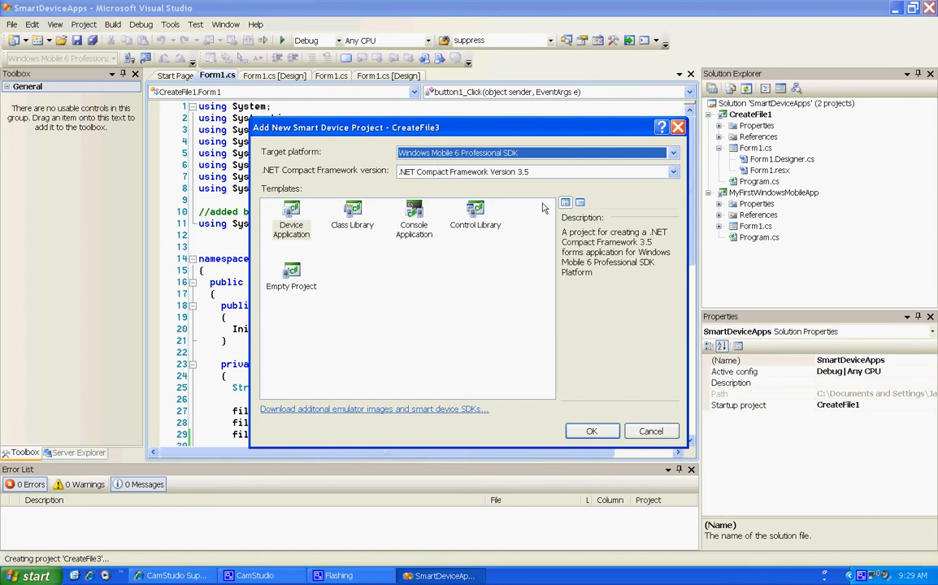
mouse_move(591, 432)
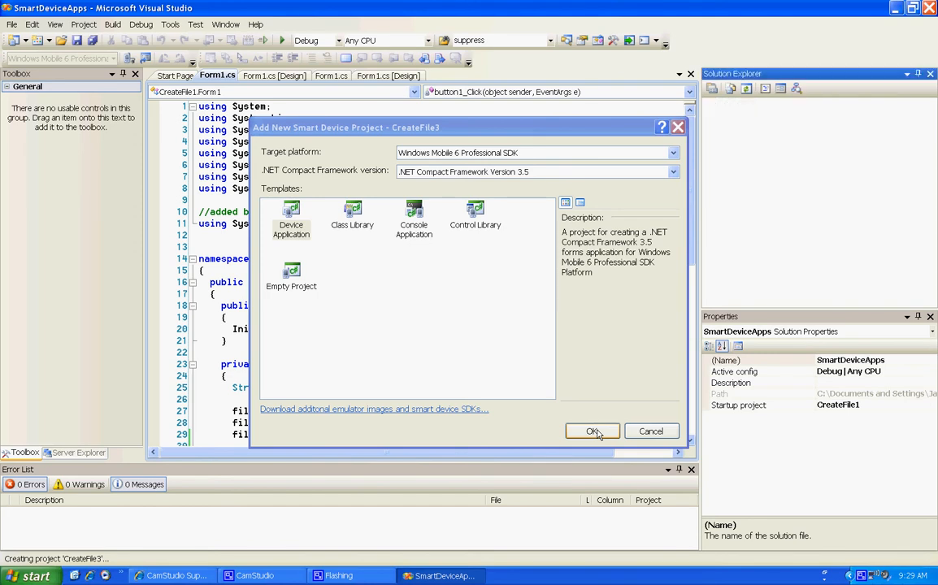
left_click(592, 430)
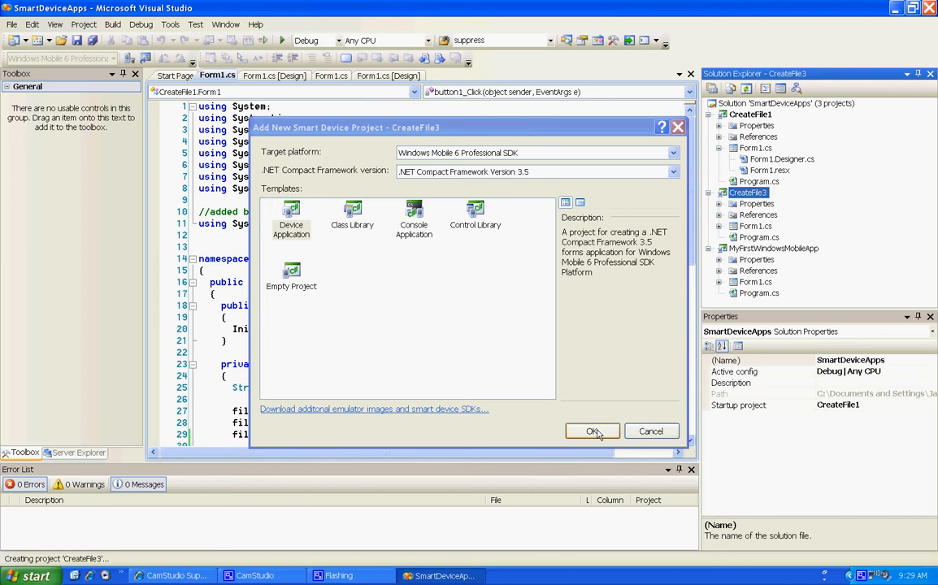
left_click(592, 431)
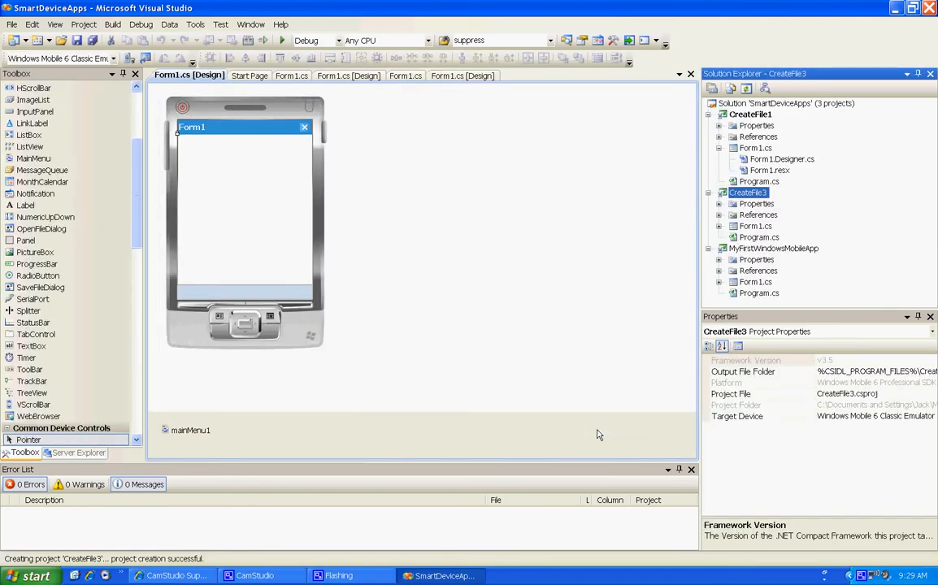
mouse_move(756, 198)
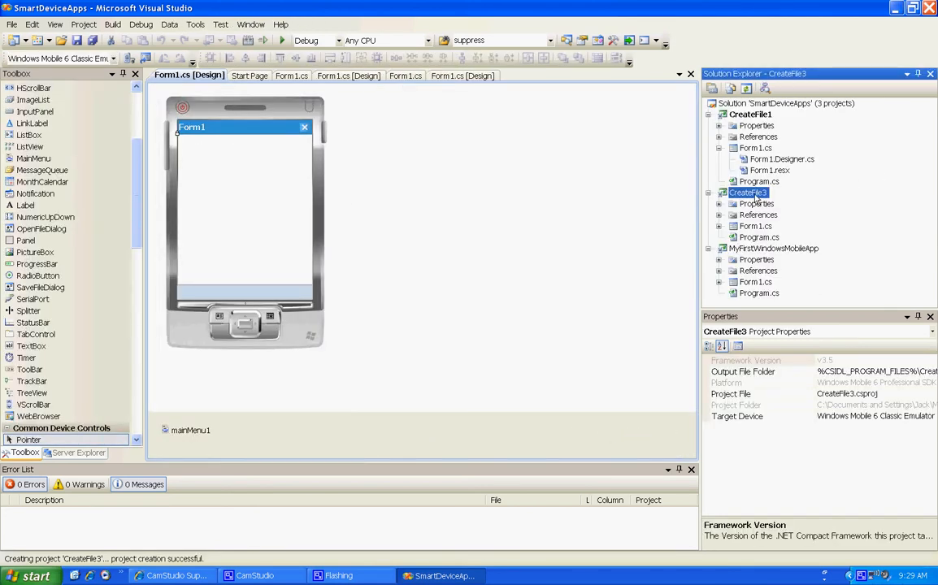
Set CreateFile3 as startup project and tick Build and Deploy for it in Configuration Manager.
right_click(748, 192)
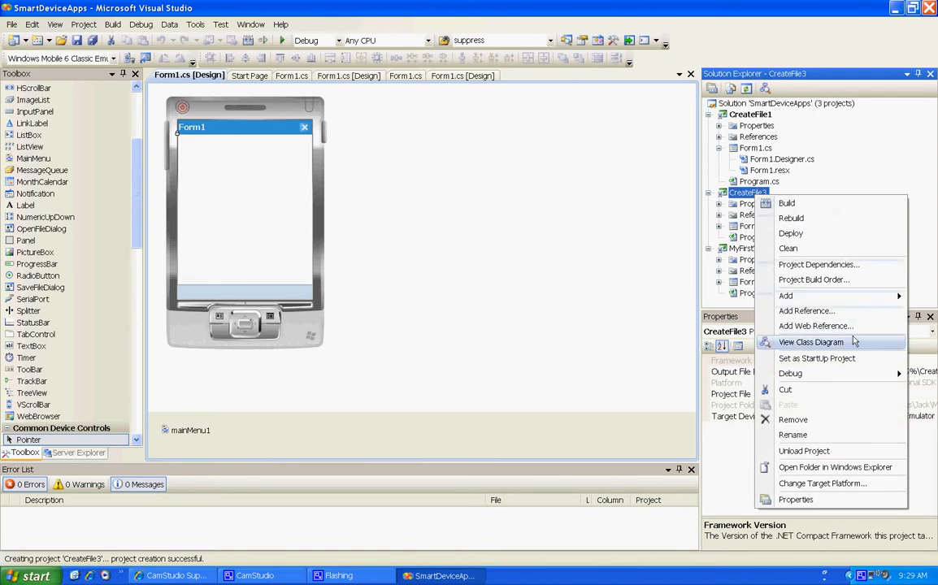
left_click(599, 195)
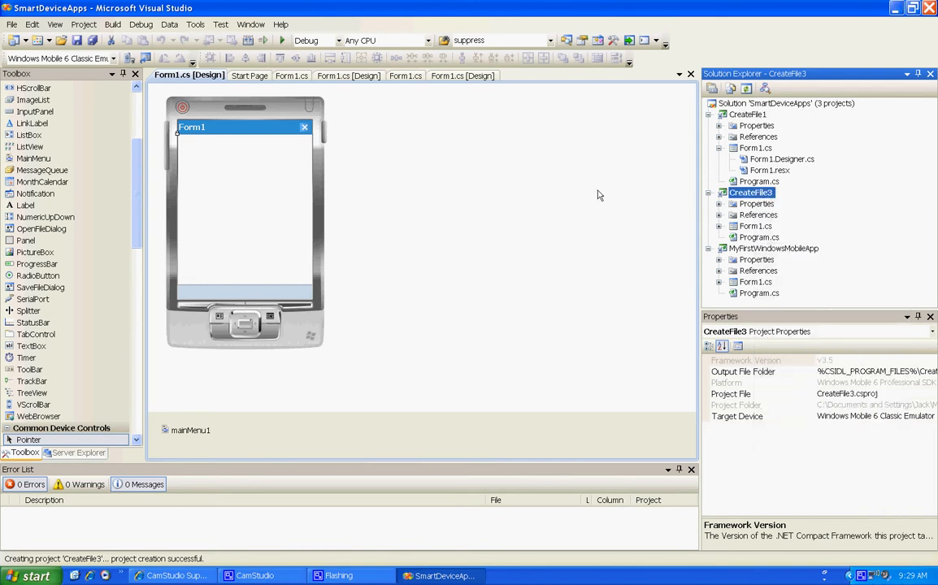
mouse_move(112, 25)
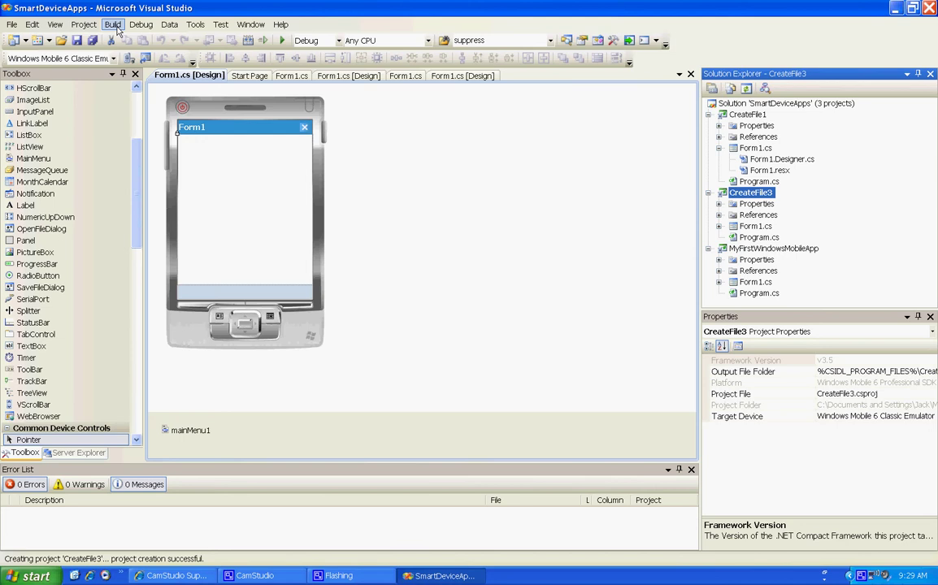
left_click(112, 24)
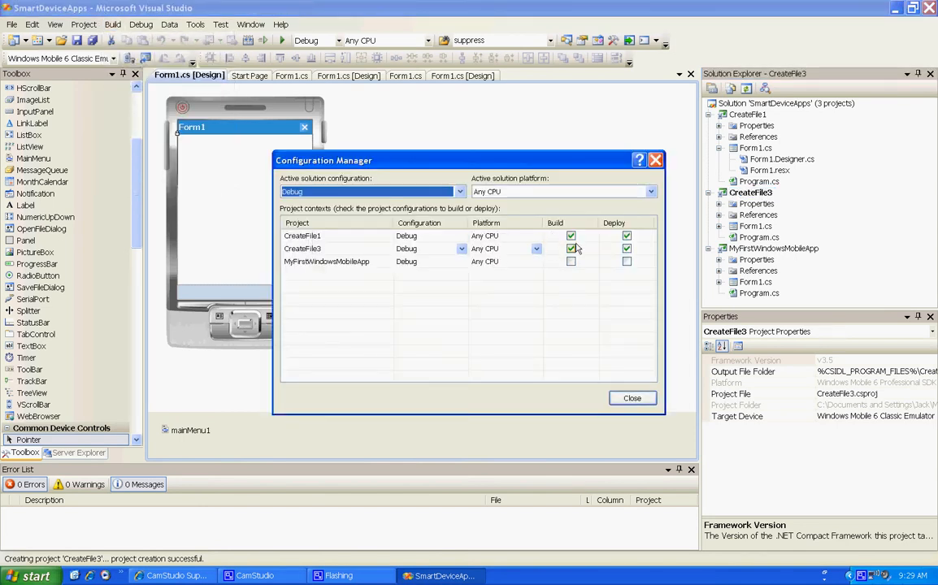
left_click(571, 236)
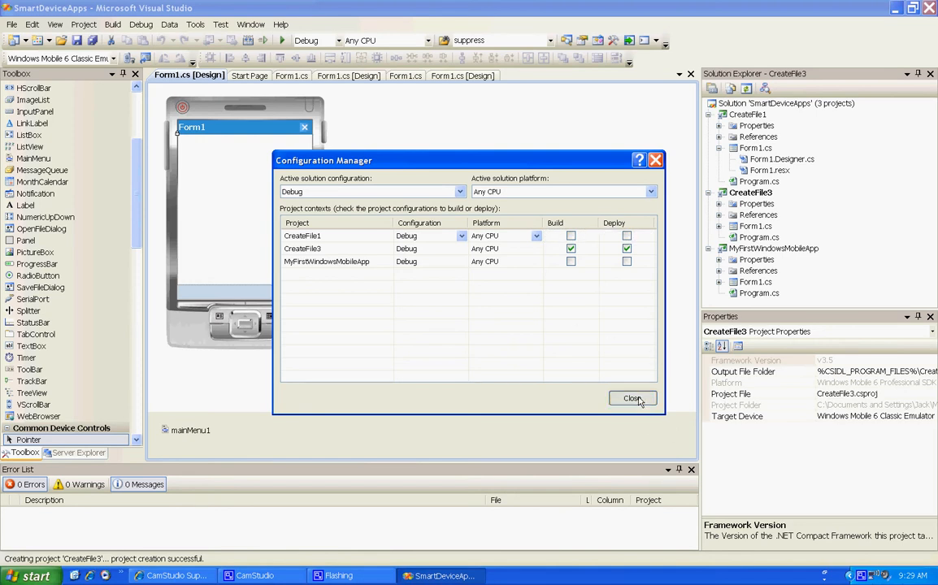
left_click(633, 399)
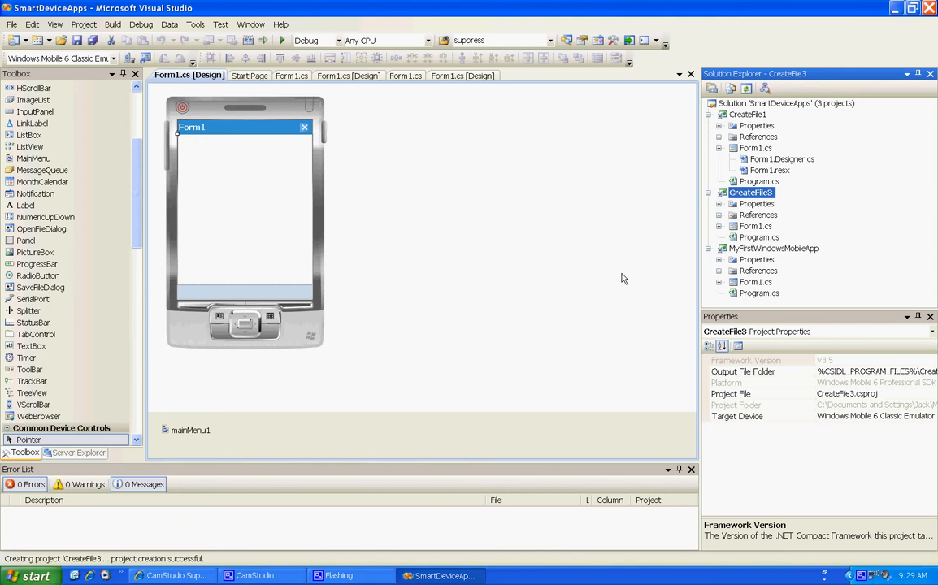
mouse_move(137, 178)
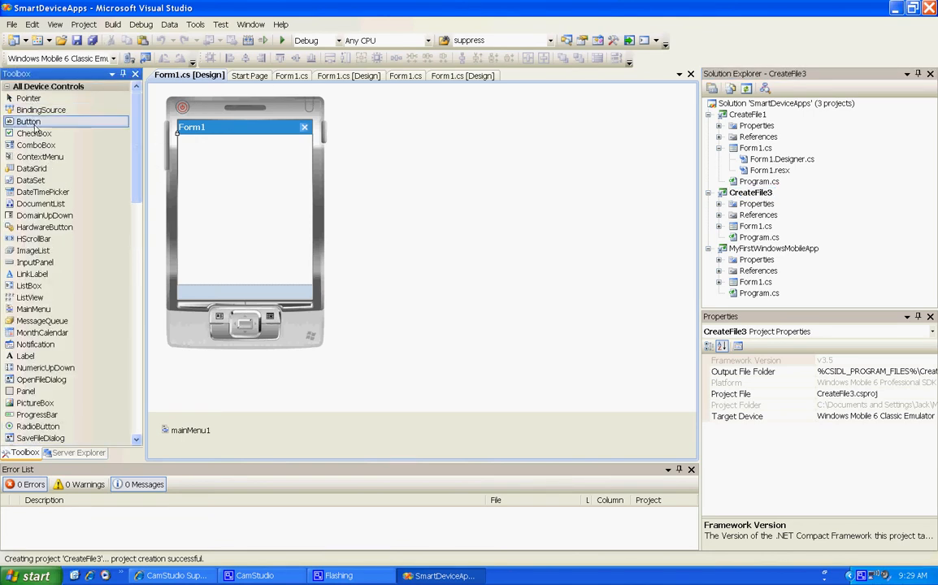
Drop a button onto Form1, enlarge it and drag it up near the top of the form.
left_click_drag(29, 120, 208, 179)
type("create file")
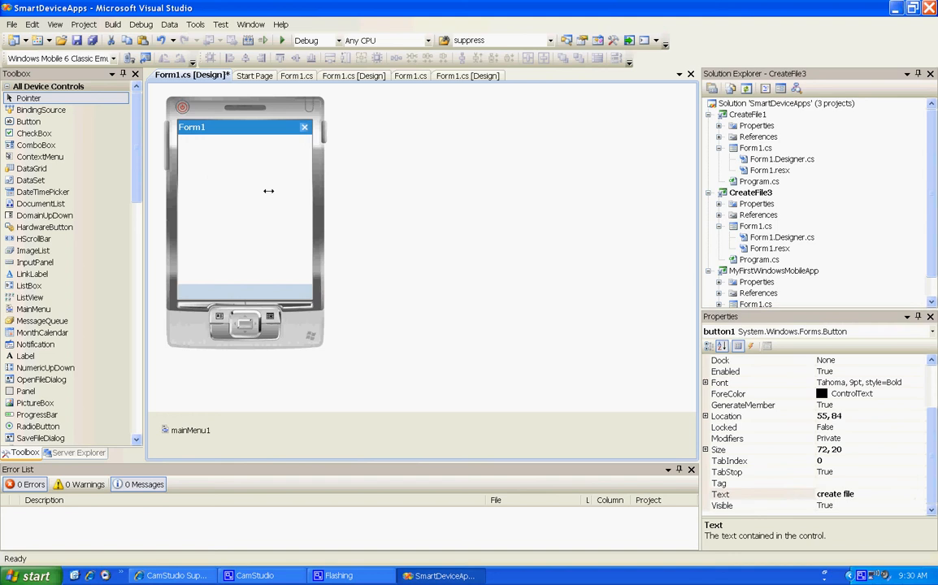
left_click_drag(270, 192, 239, 201)
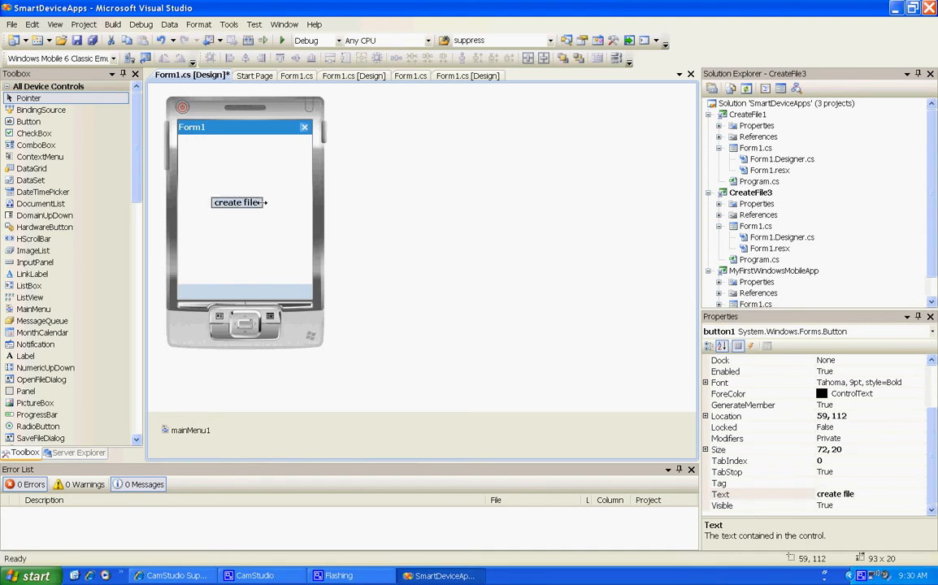
left_click_drag(267, 201, 287, 201)
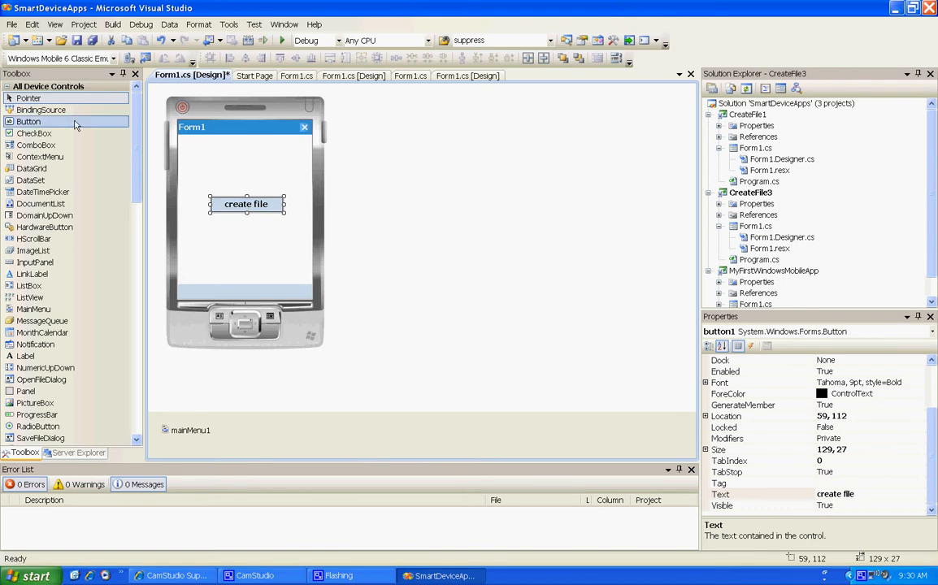
mouse_move(204, 153)
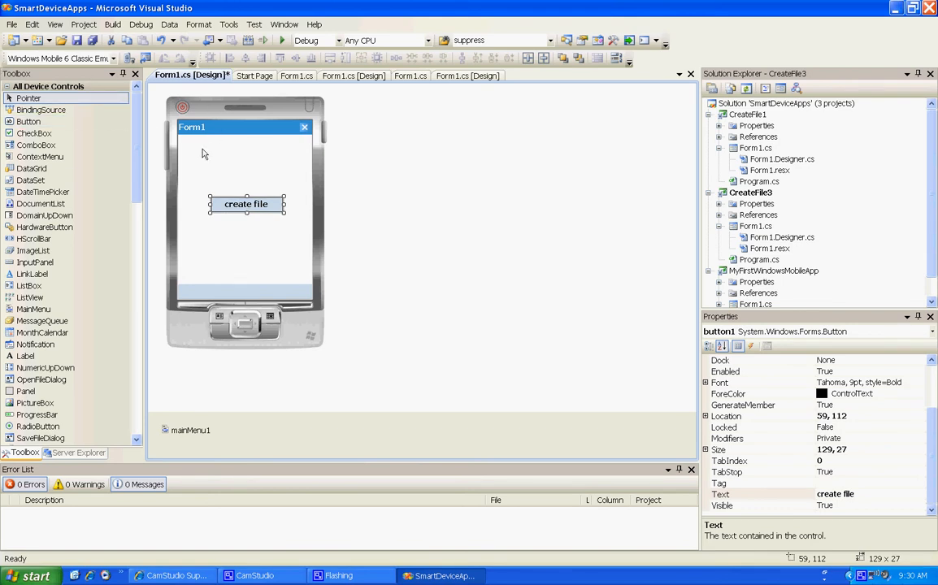
left_click_drag(248, 205, 240, 166)
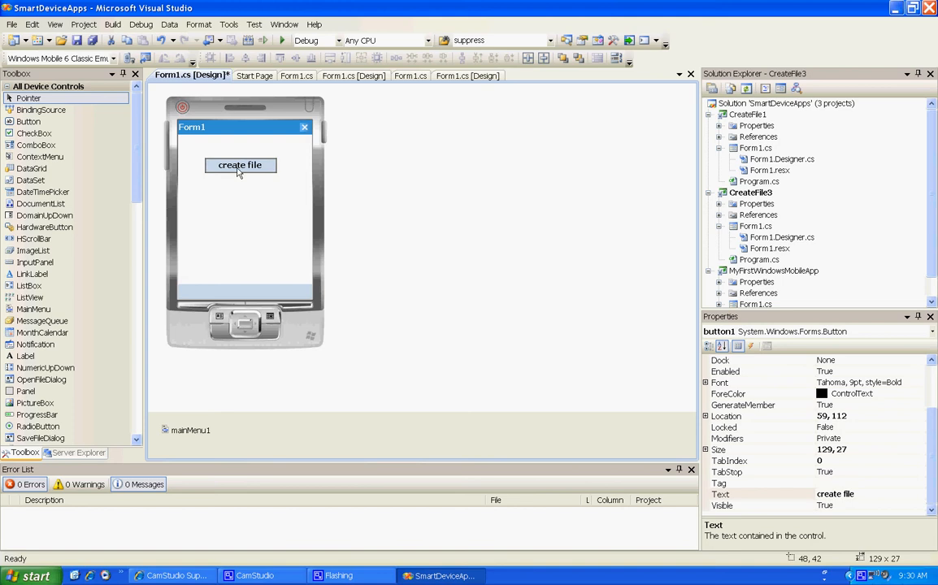
left_click_drag(240, 166, 241, 162)
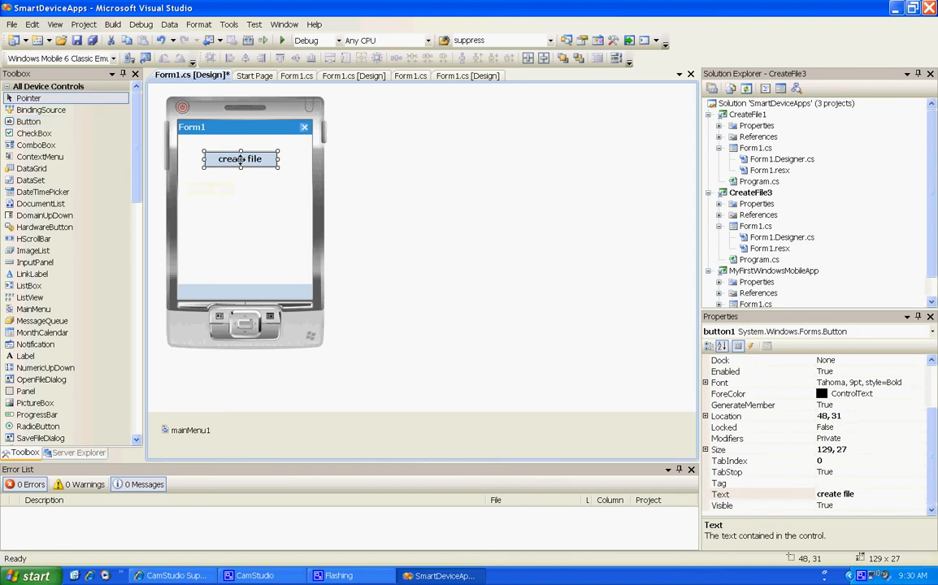
Copy the System.IO import and file-writing handler code from CreateFile1's Form1.cs.
double_click(239, 159)
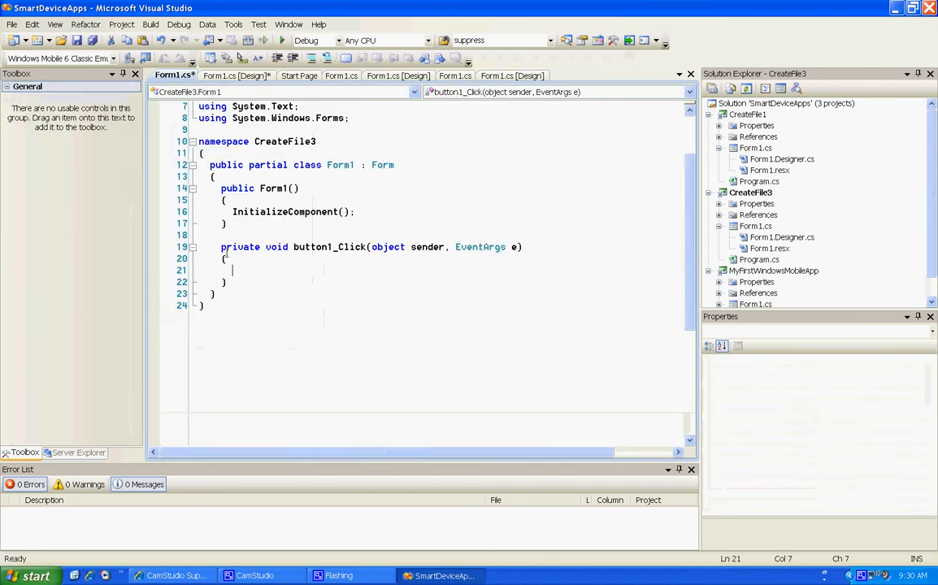
mouse_move(238, 76)
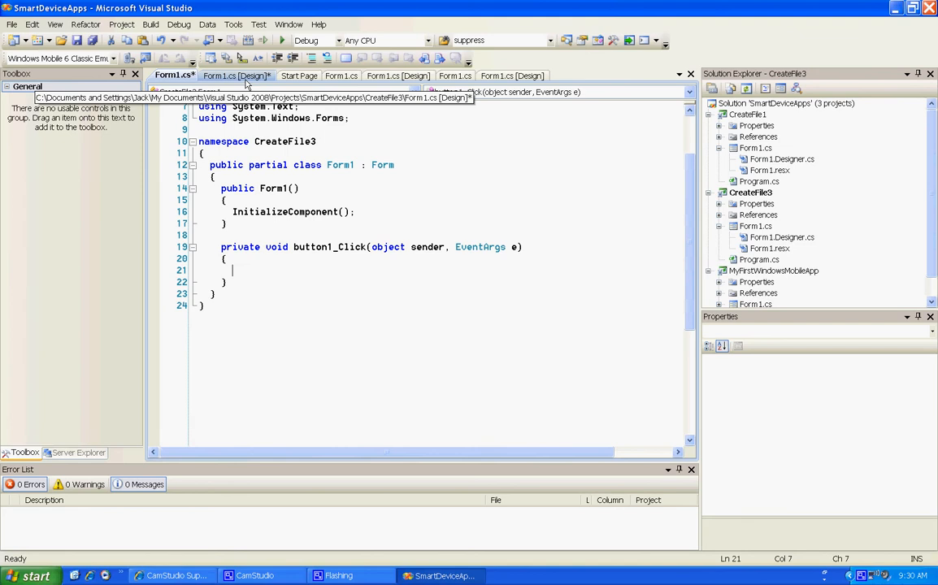
left_click(342, 75)
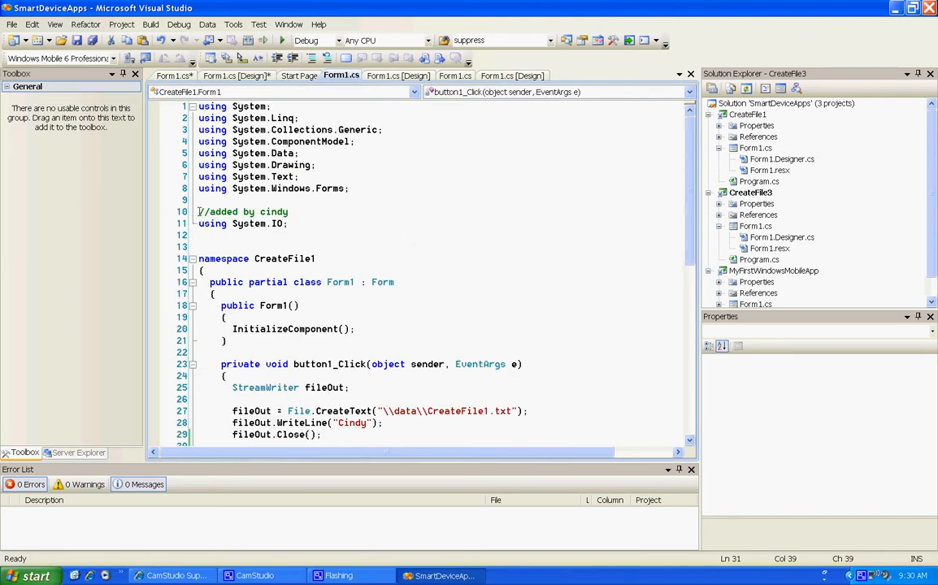
left_click_drag(200, 212, 287, 224)
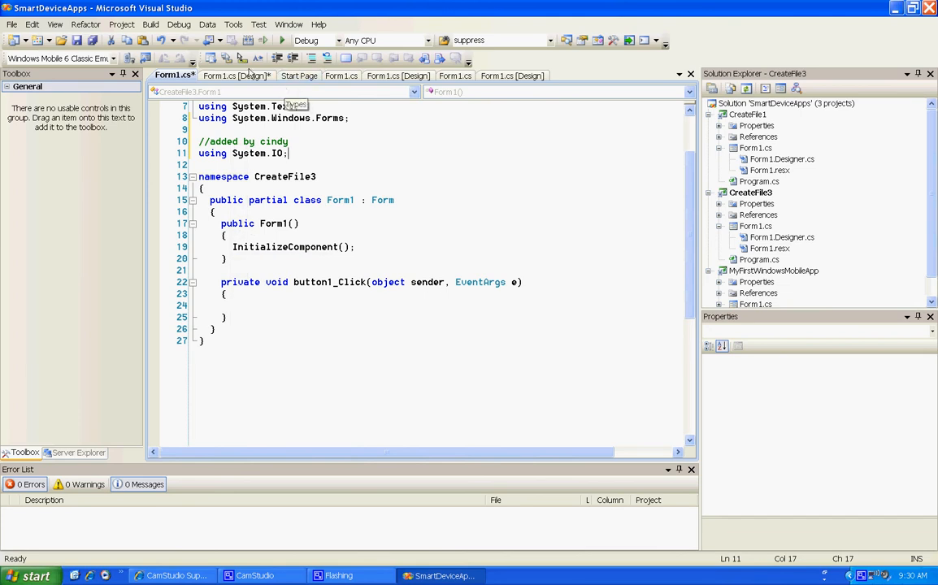
left_click(342, 76)
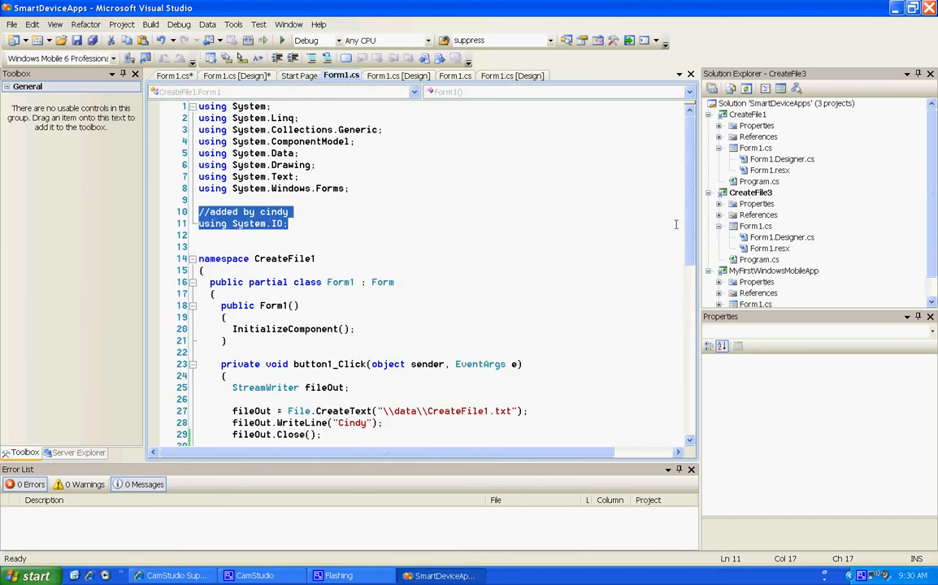
scroll("down", 3)
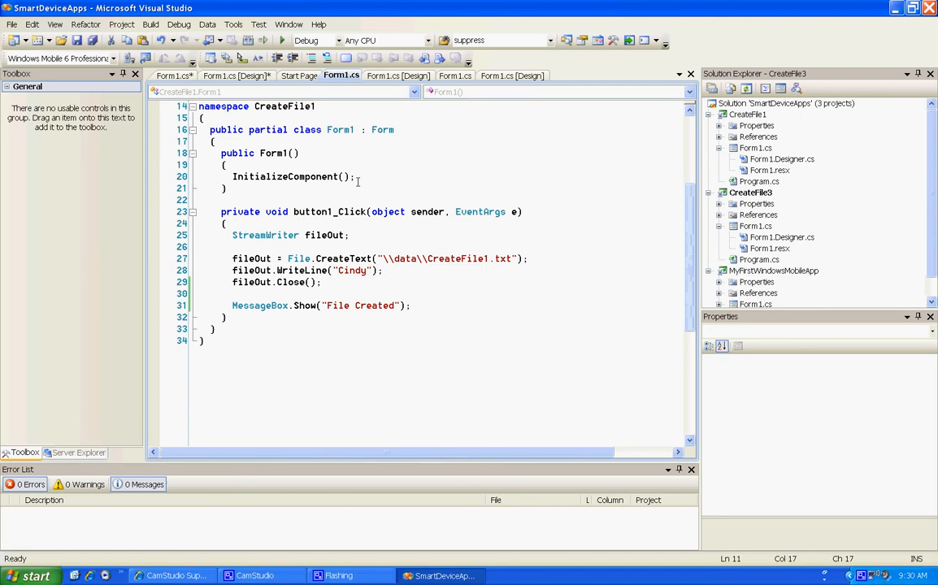
left_click_drag(233, 234, 382, 270)
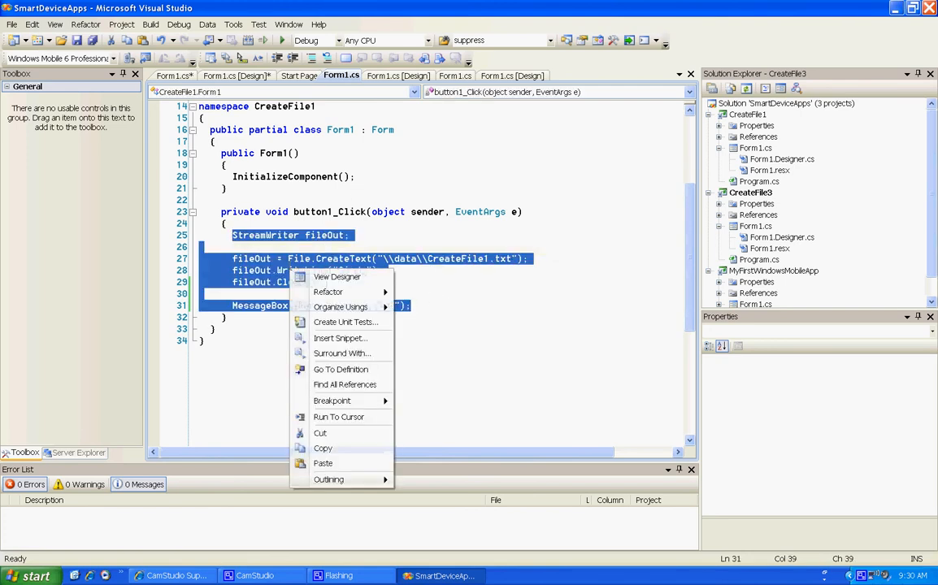
mouse_move(322, 449)
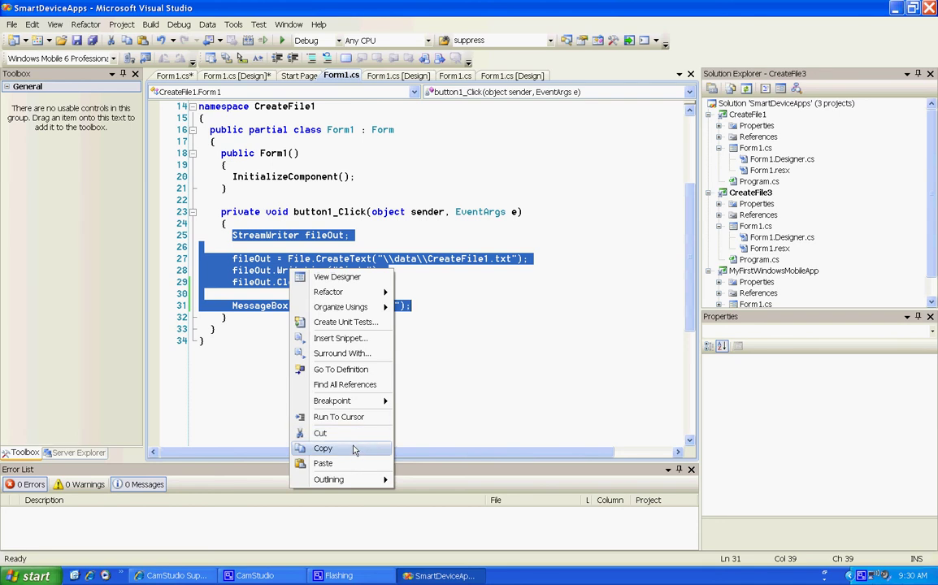
left_click(322, 449)
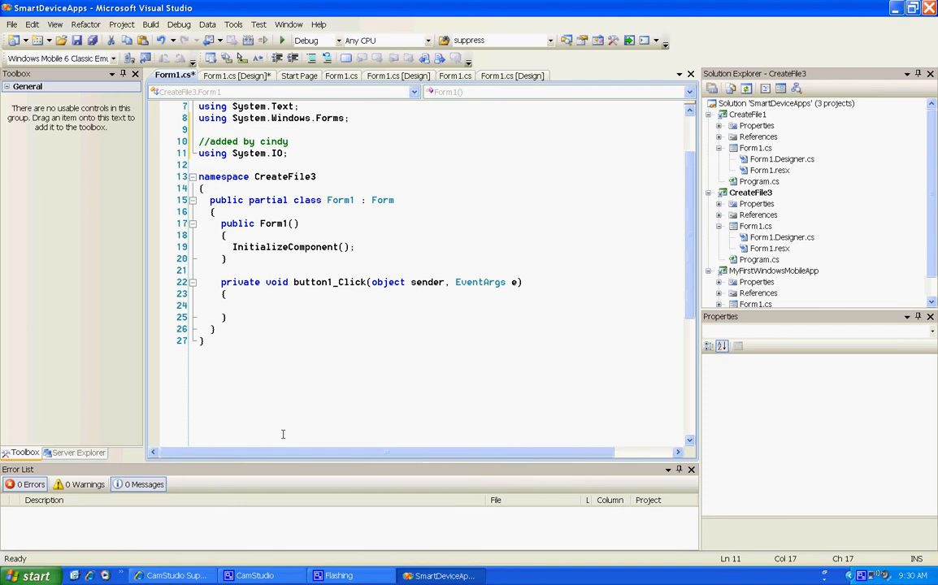
Paste the copied file-writing code into CreateFile3's button click handler.
left_click(244, 295)
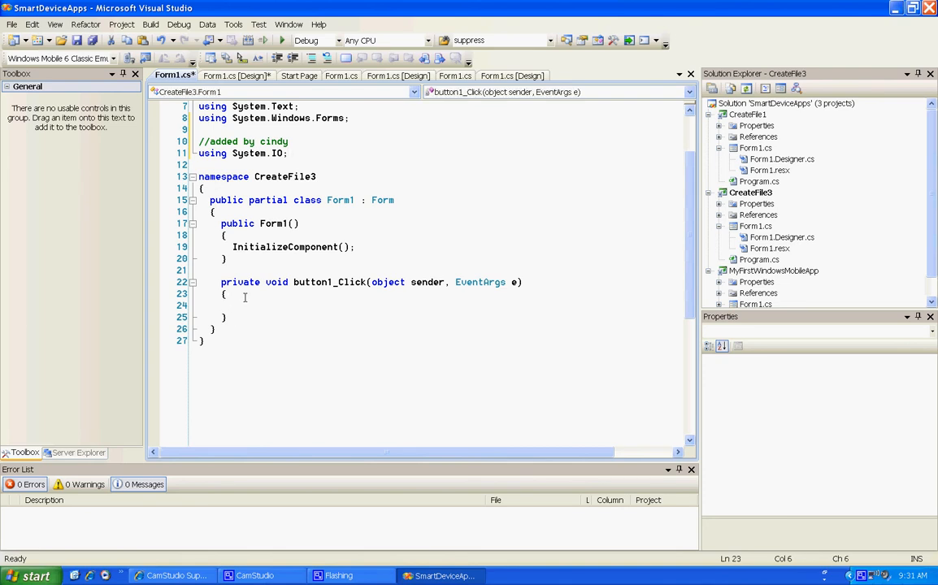
key("Enter")
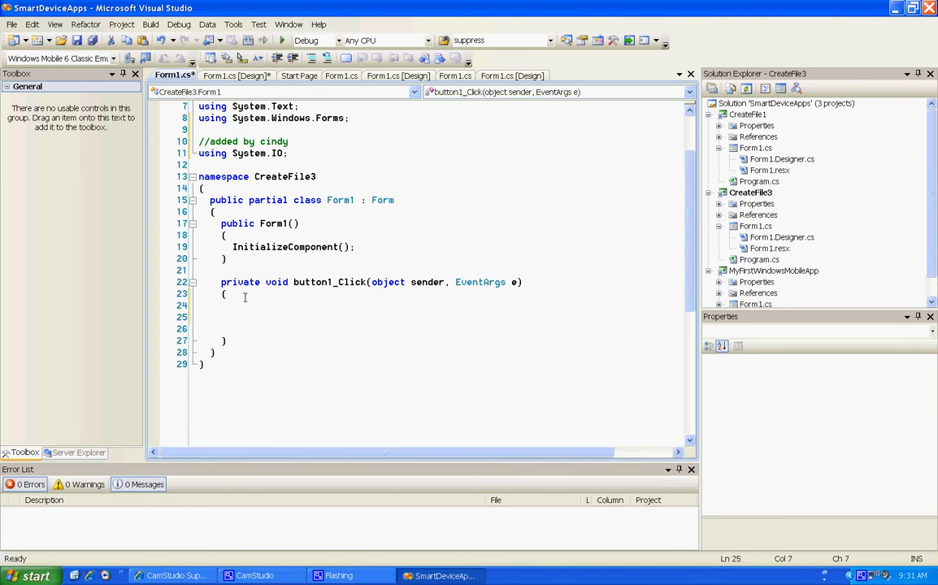
right_click(244, 317)
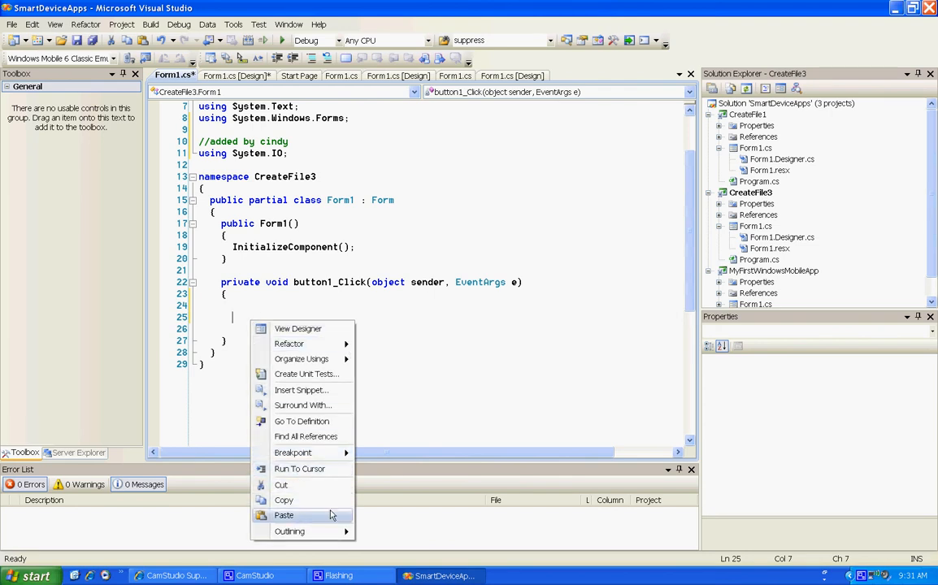
left_click(283, 514)
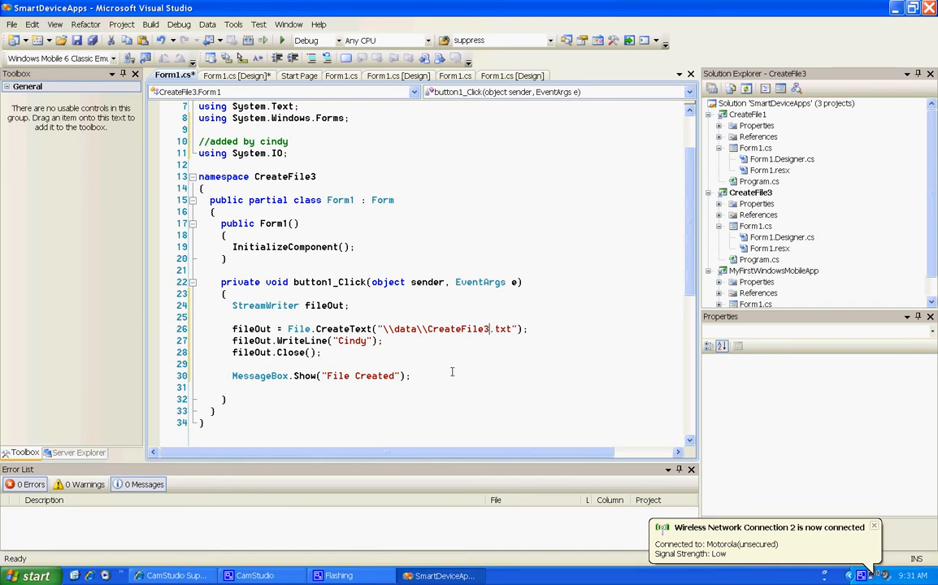
mouse_move(351, 341)
type("3")
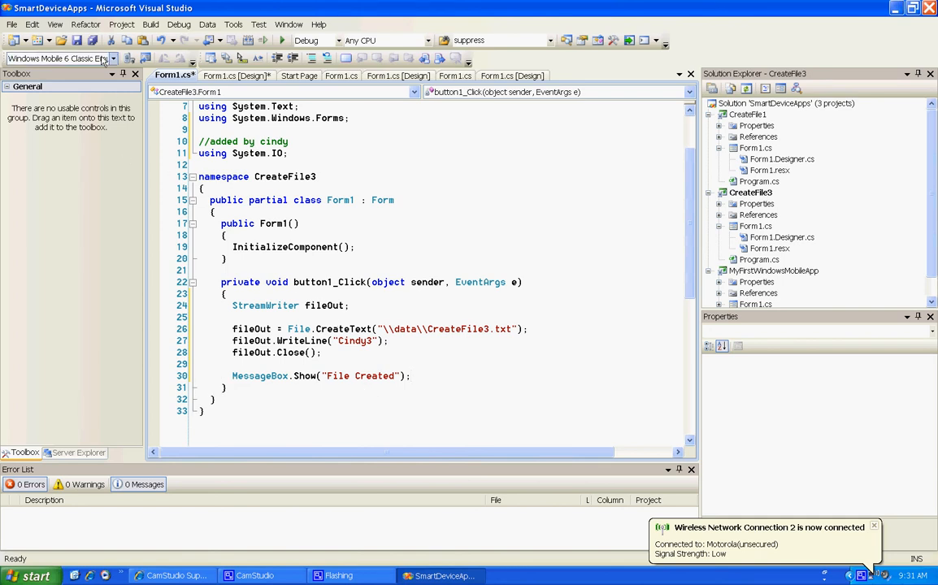
Save Form1.cs and choose the Windows Mobile 6 Professional emulator as target device.
key("ctrl+s")
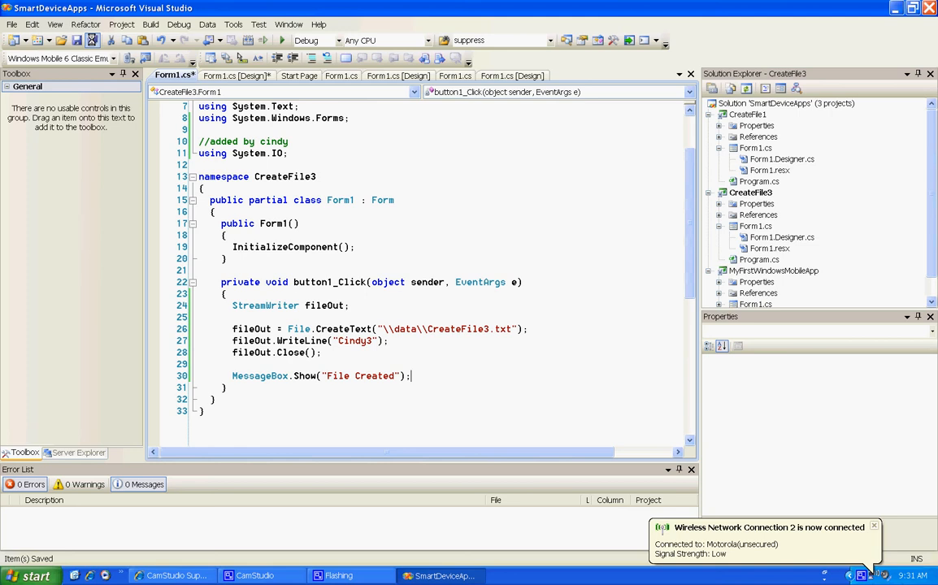
left_click(114, 59)
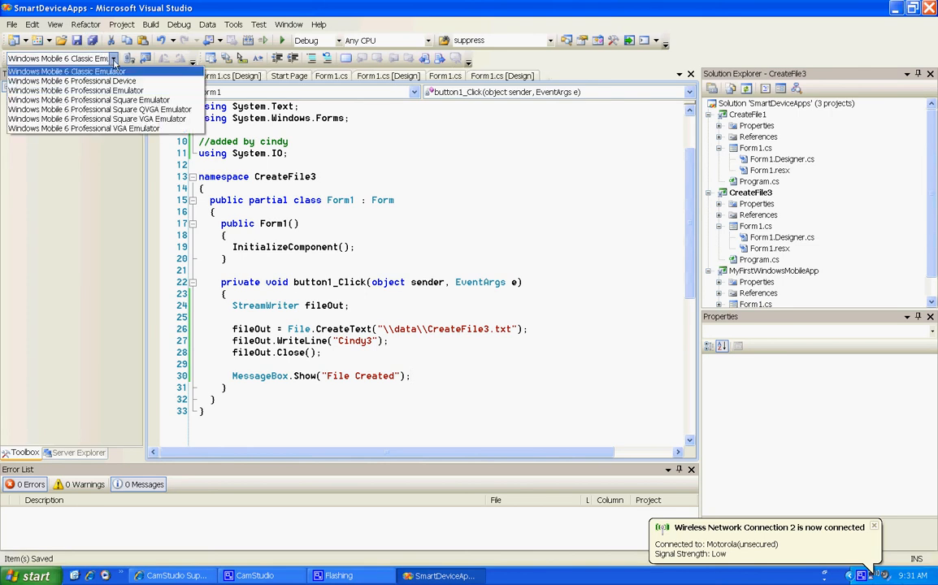
mouse_move(90, 100)
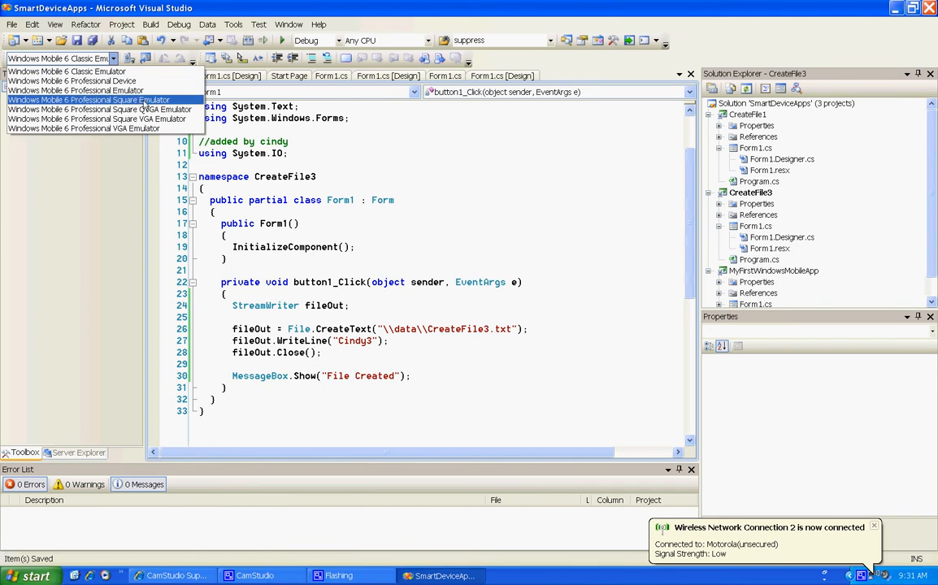
left_click(90, 99)
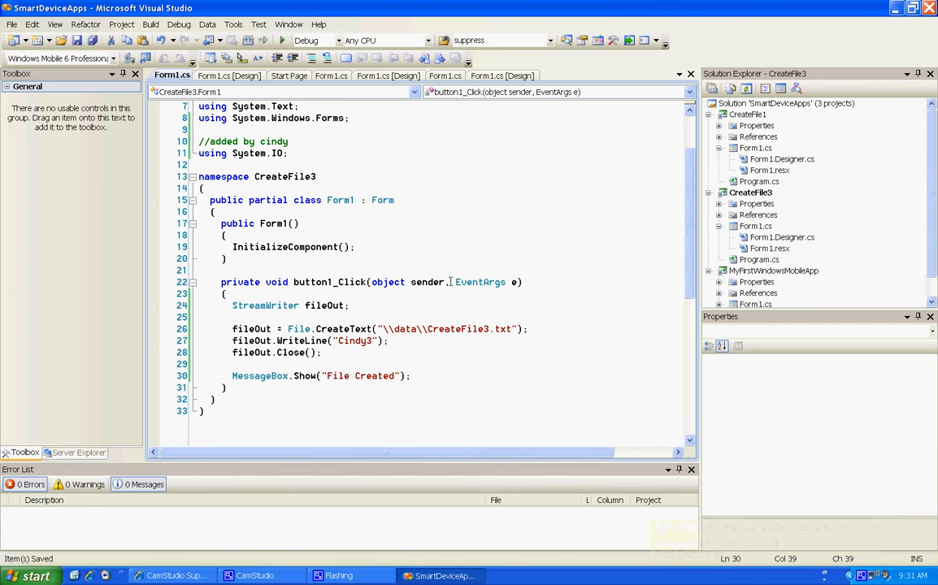
mouse_move(484, 328)
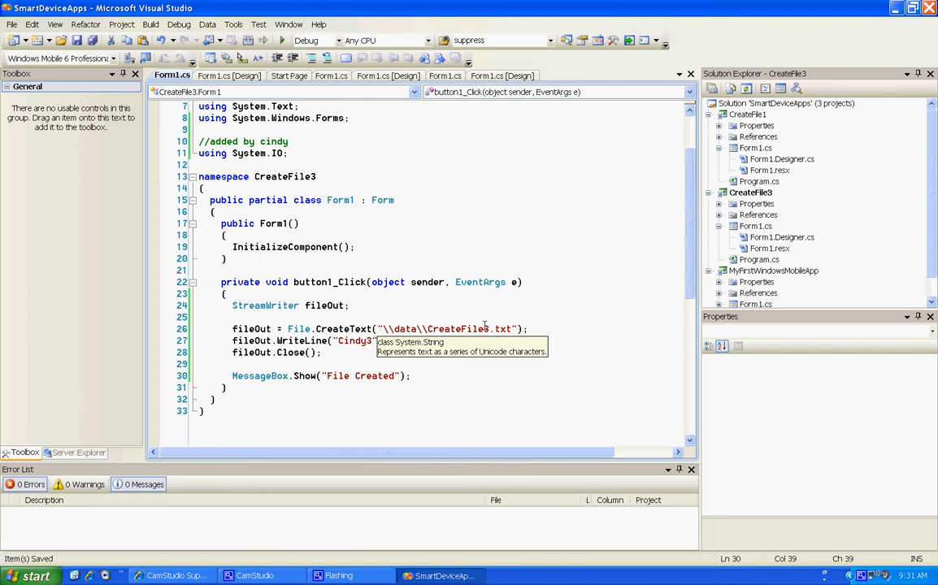
mouse_move(143, 110)
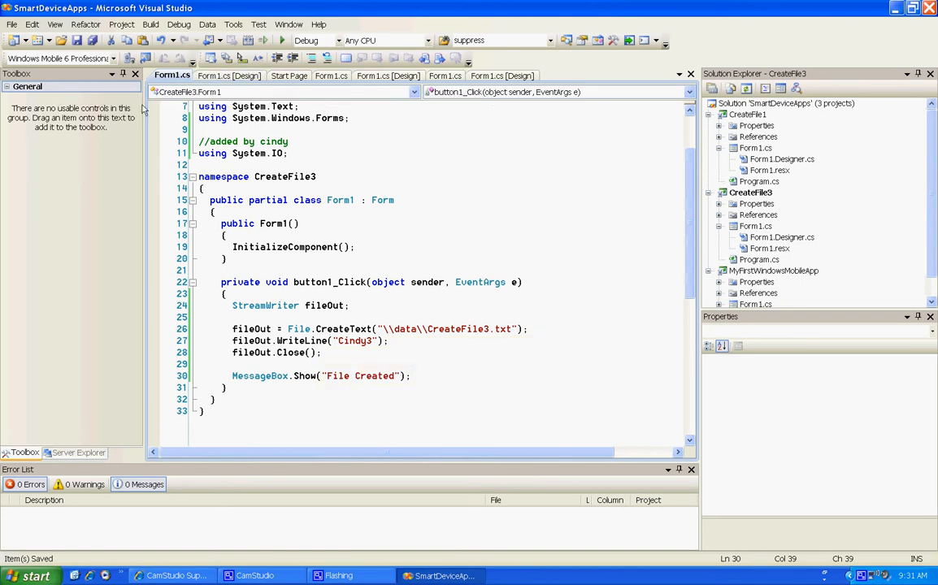
mouse_move(352, 116)
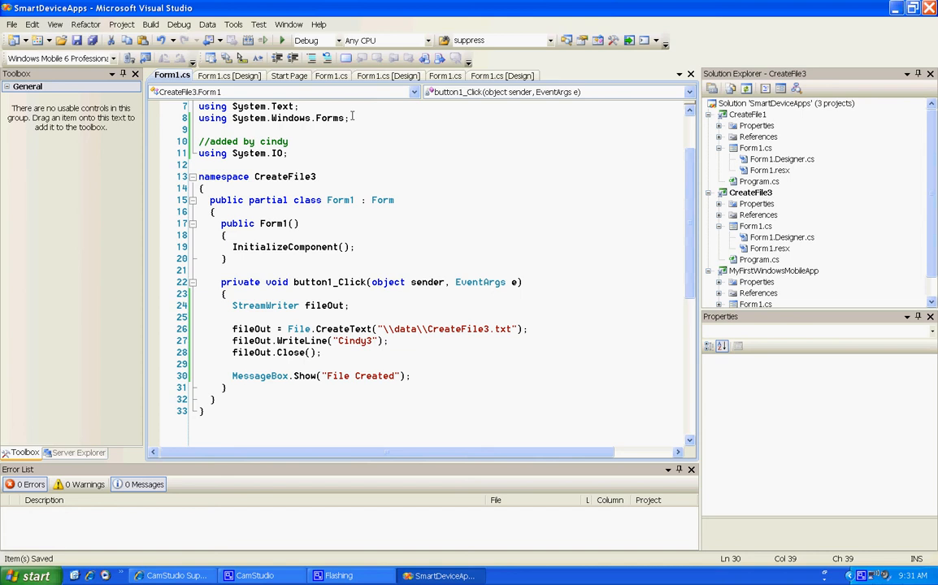
Start debugging and deploy to the Windows Mobile 6 Professional Square Emulator.
left_click(411, 375)
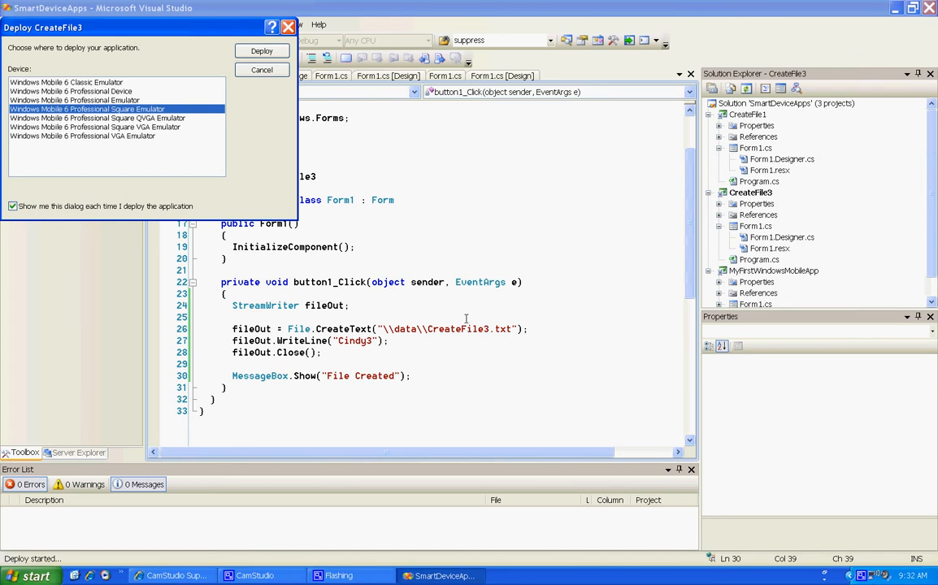
left_click(261, 68)
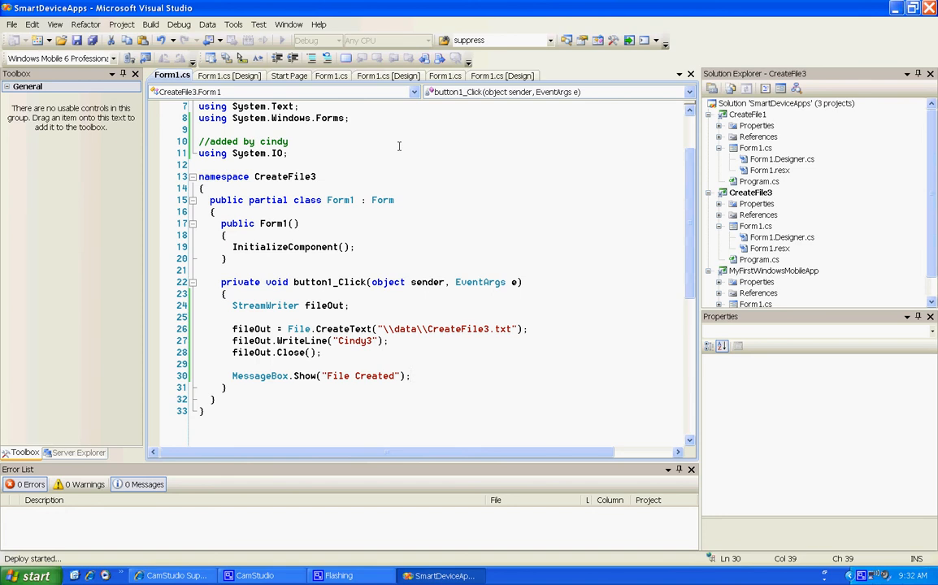
left_click(411, 376)
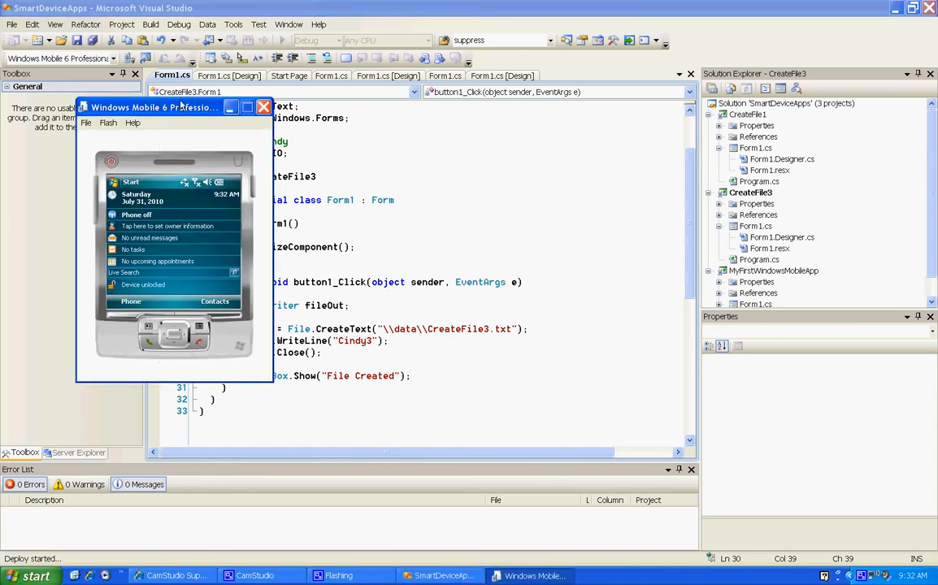
Reposition the emulator window and tap the 'create file' button in Form1.
left_click_drag(154, 108, 335, 114)
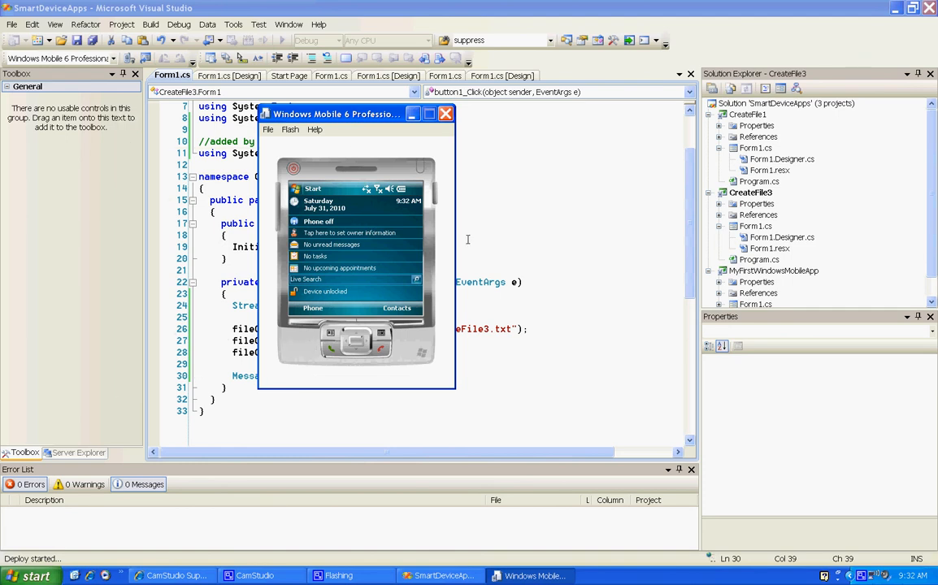
mouse_move(387, 251)
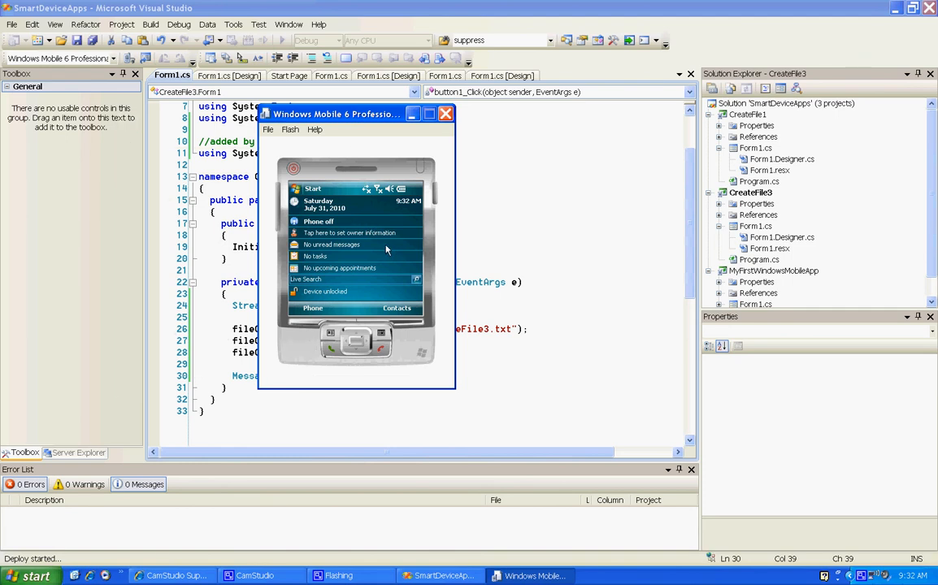
mouse_move(351, 211)
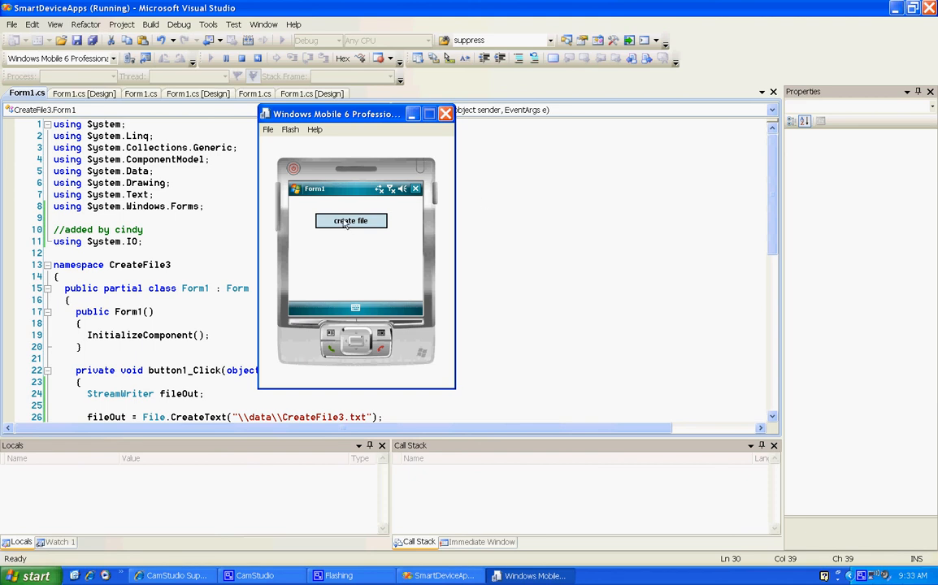
left_click(352, 221)
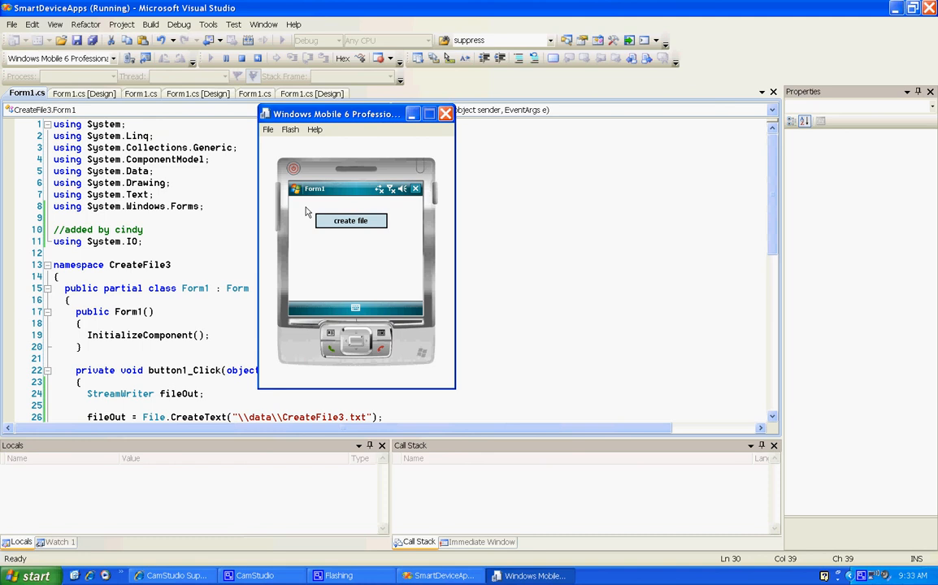
Launch File Explorer from Start > Programs and bring up its Menu to reach the data folder.
left_click(294, 188)
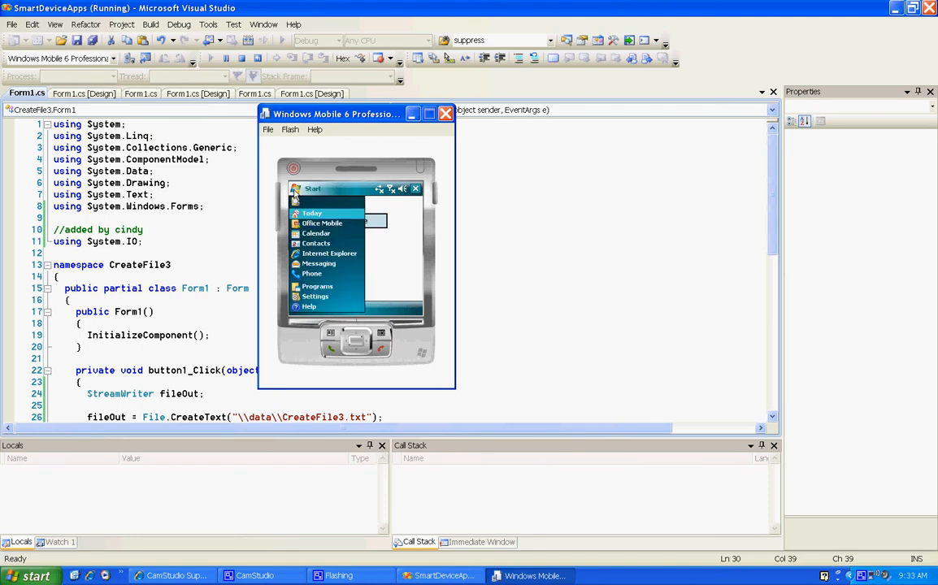
left_click(317, 286)
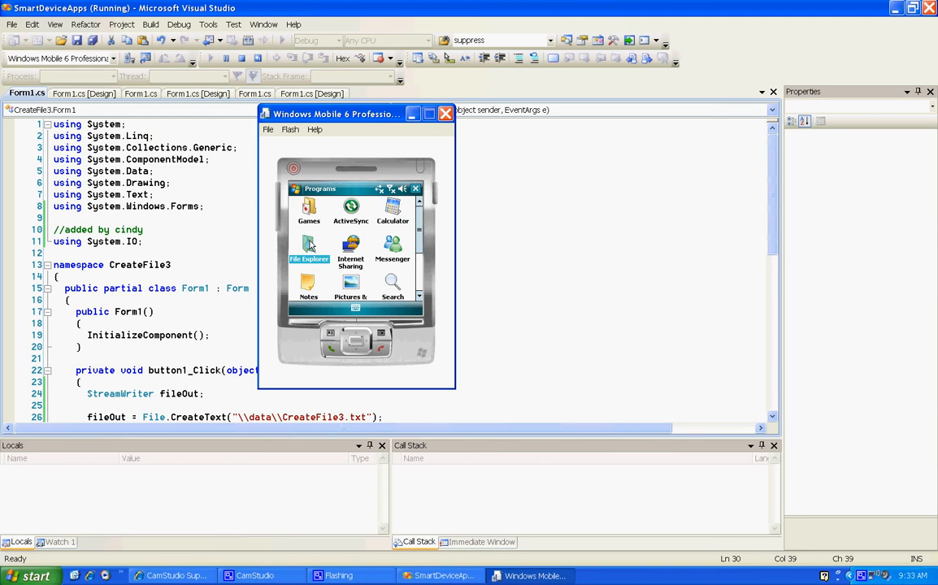
left_click(309, 246)
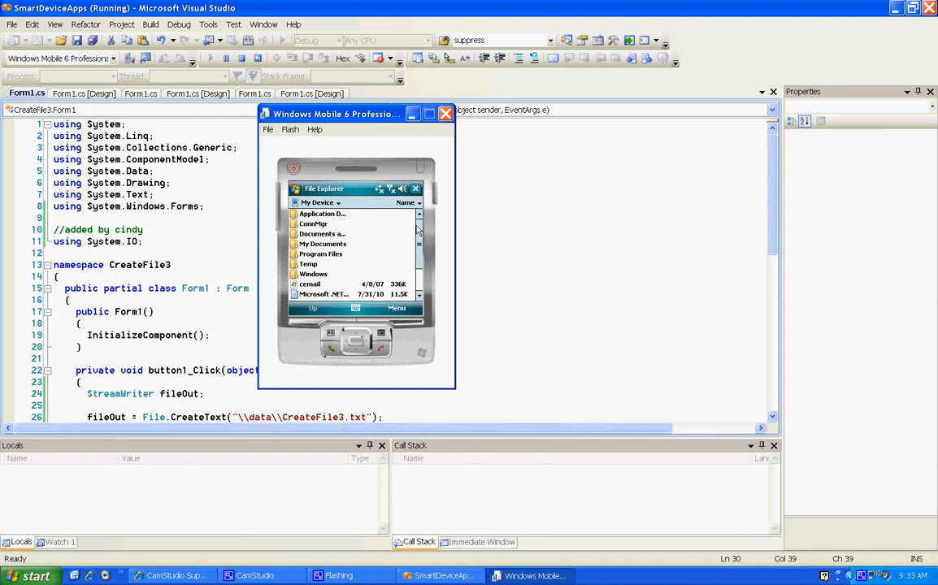
scroll("down", 3)
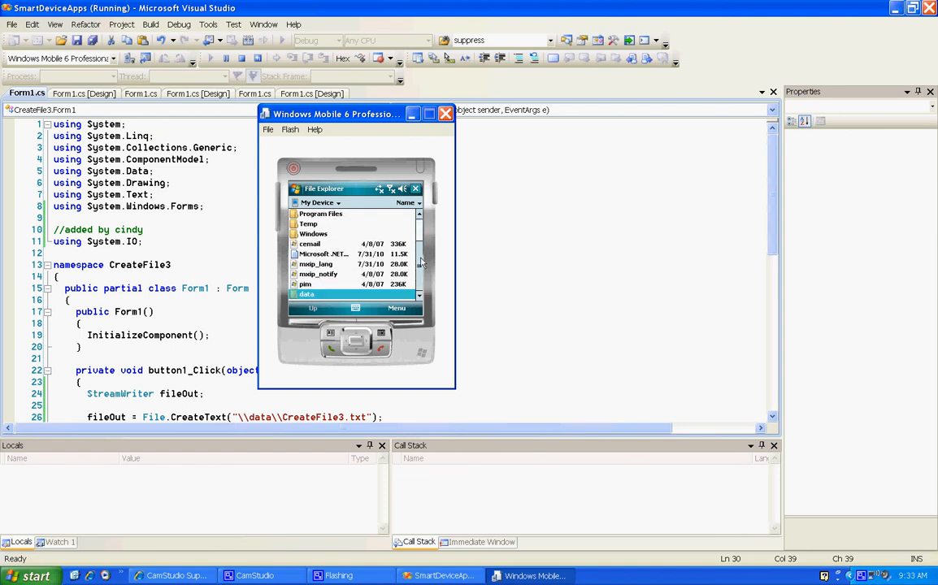
mouse_move(468, 322)
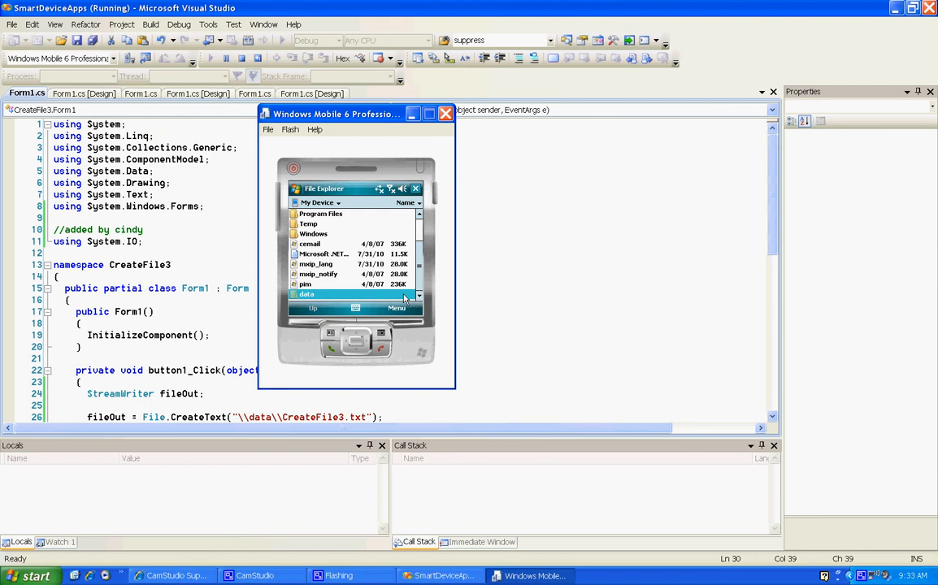
left_click(397, 309)
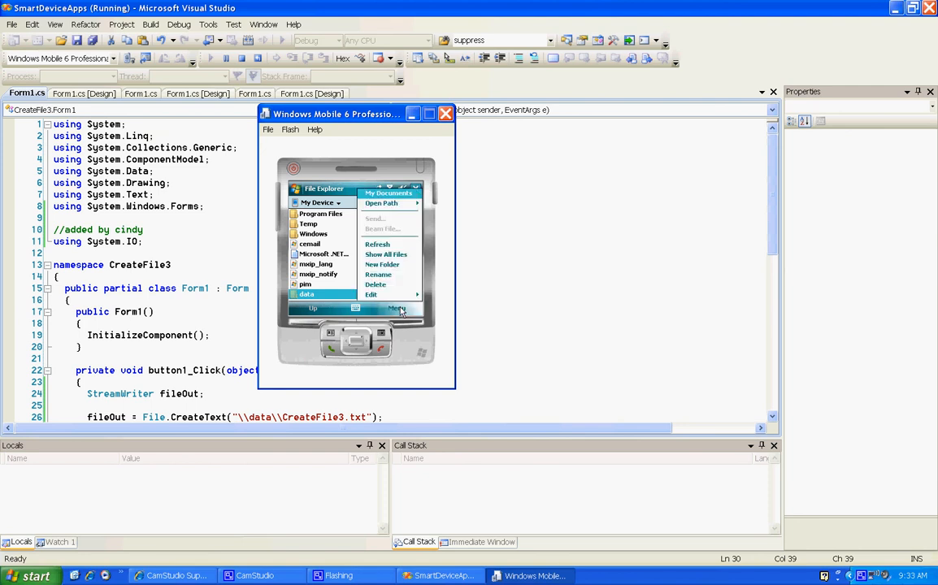
mouse_move(387, 273)
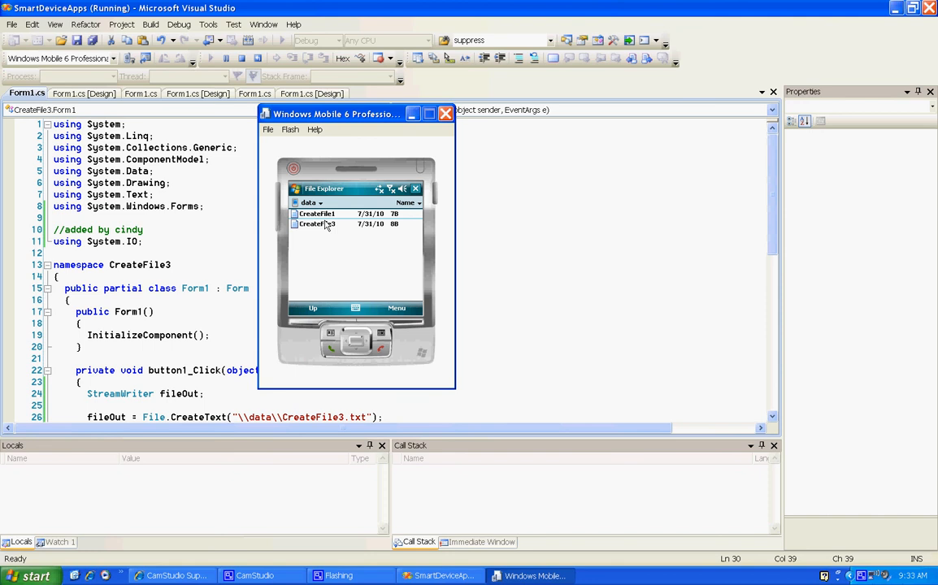
mouse_move(325, 228)
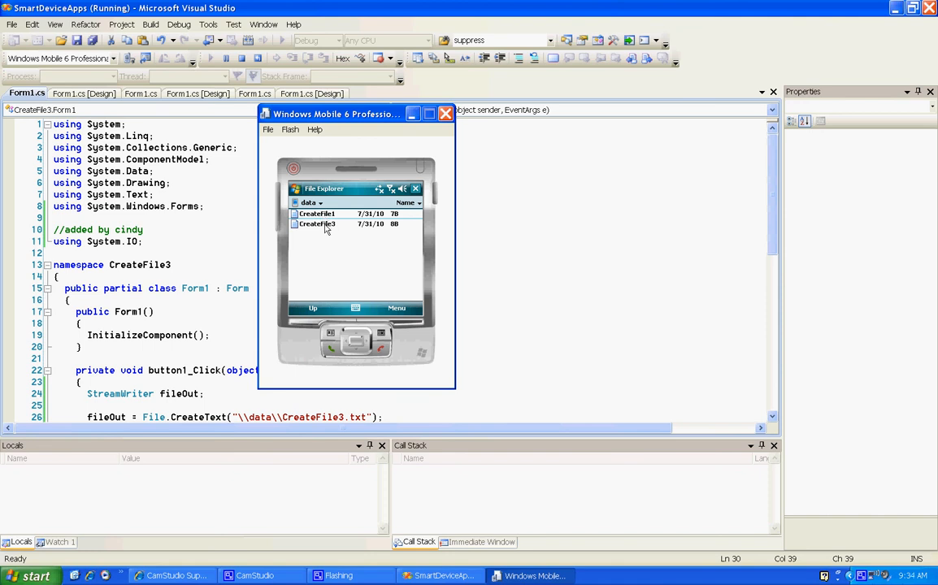
View CreateFile3.txt in Word Mobile showing 'Cindy3', then go back up to My Device.
double_click(317, 225)
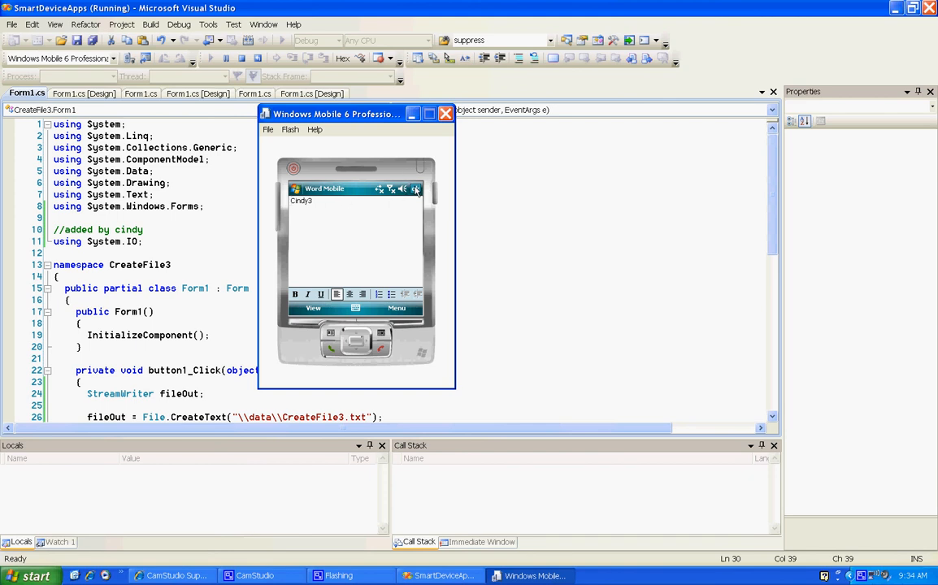
left_click(416, 189)
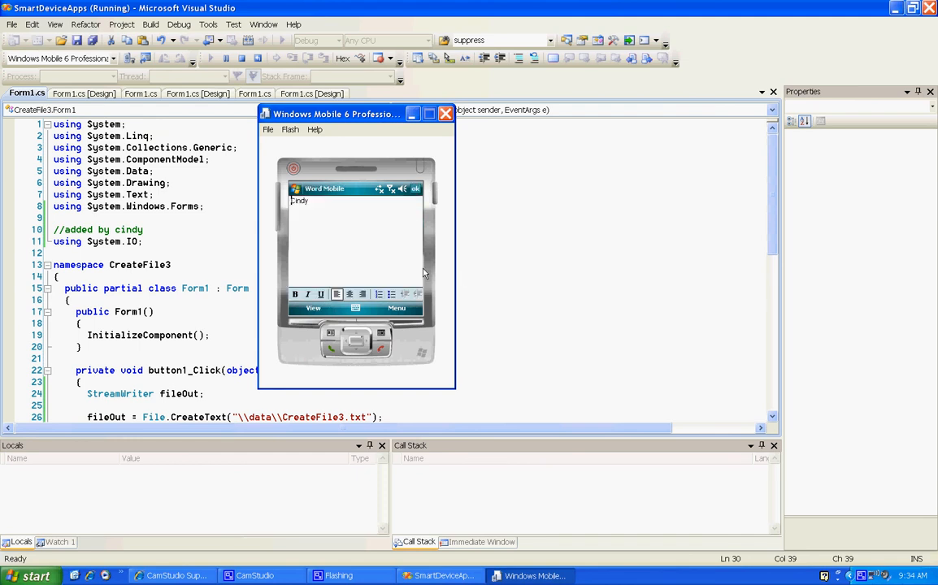
mouse_move(477, 317)
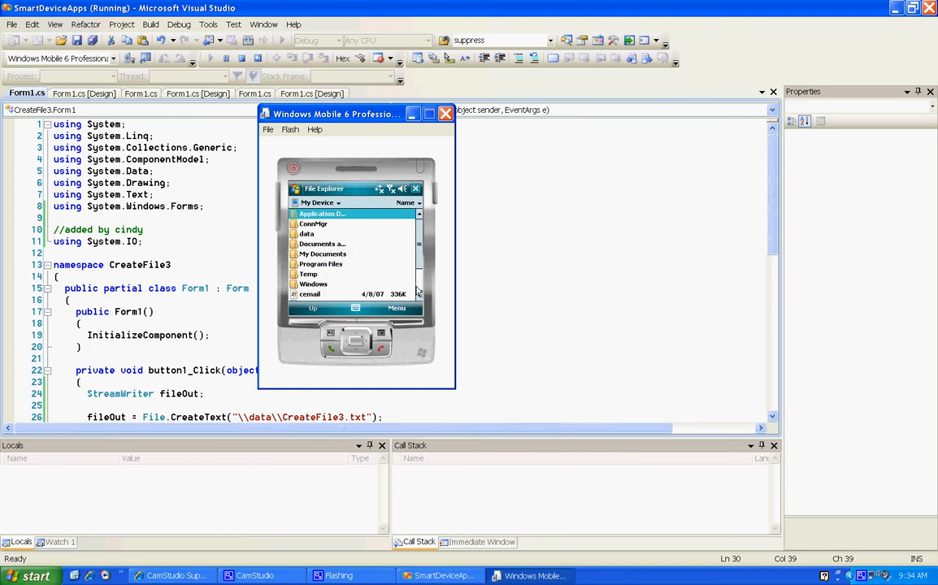
scroll("down", 3)
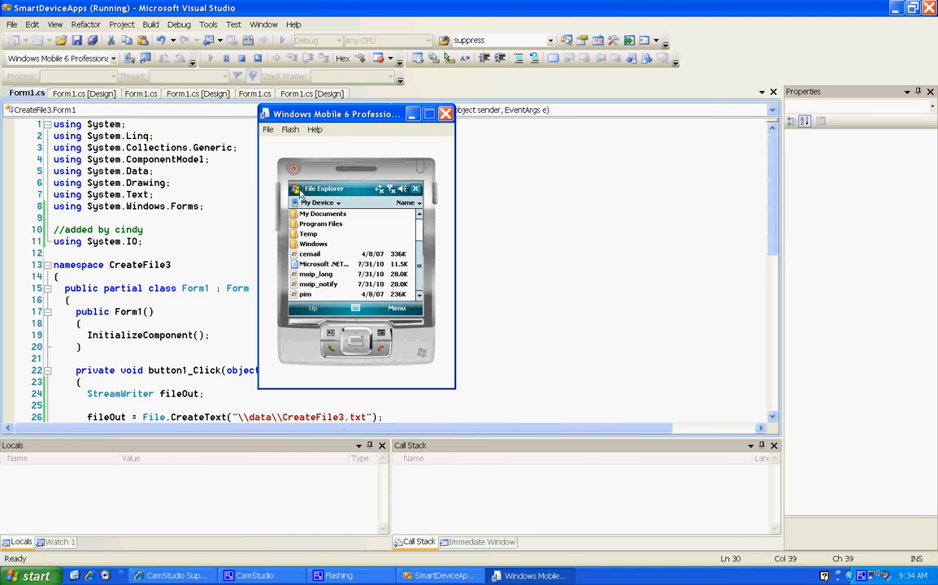